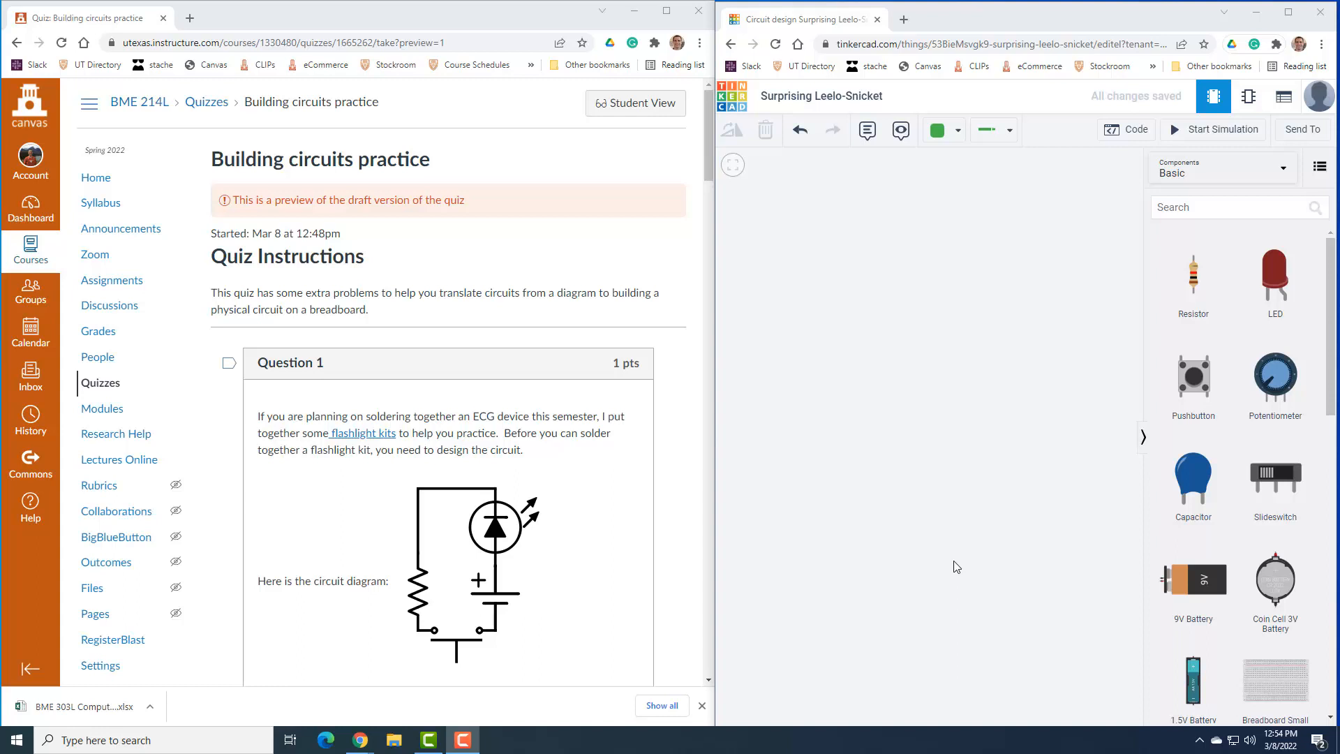
mouse_move(727, 556)
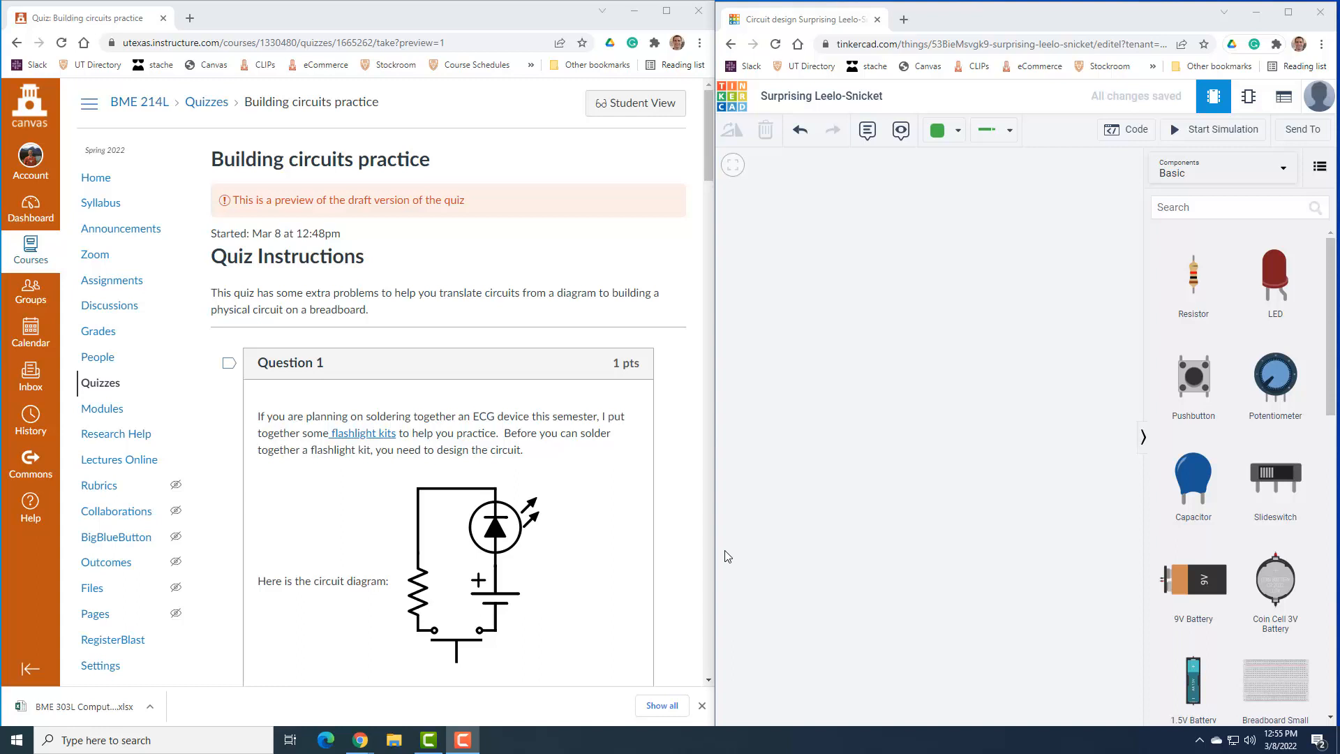
mouse_move(662, 548)
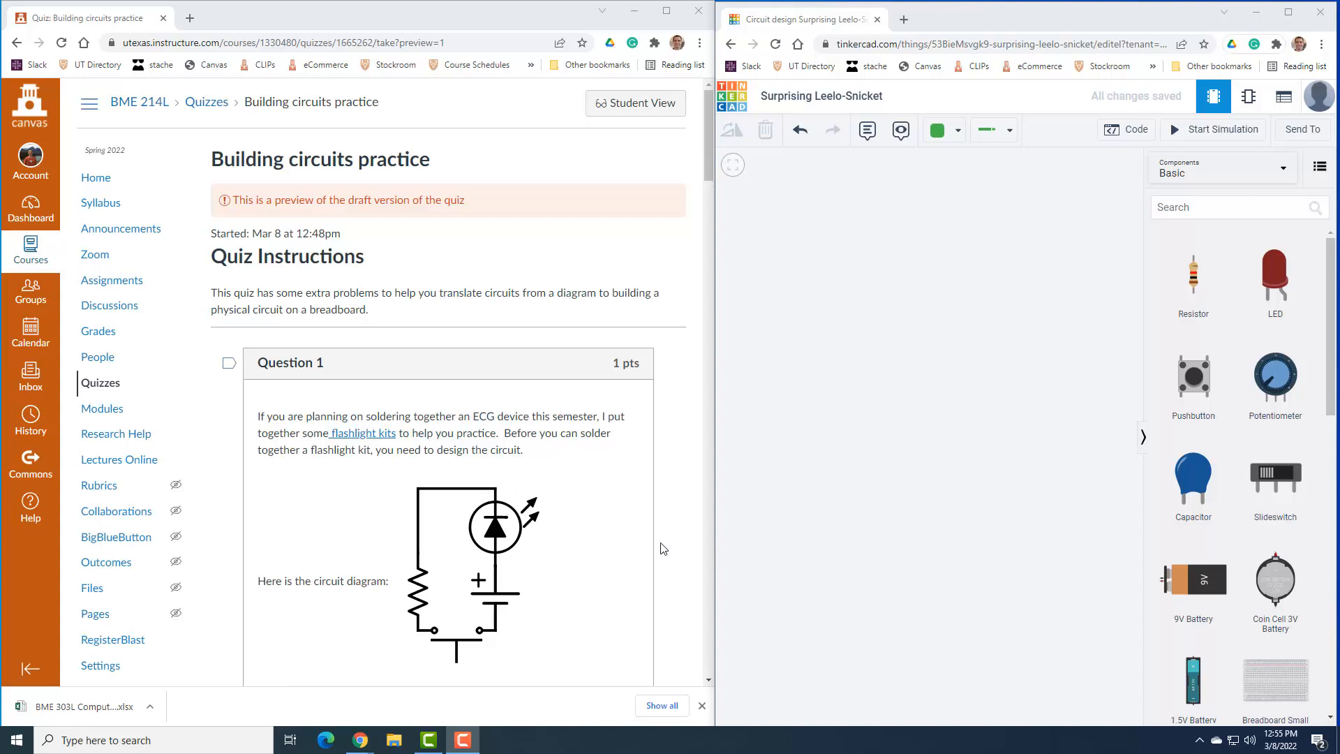
mouse_move(579, 581)
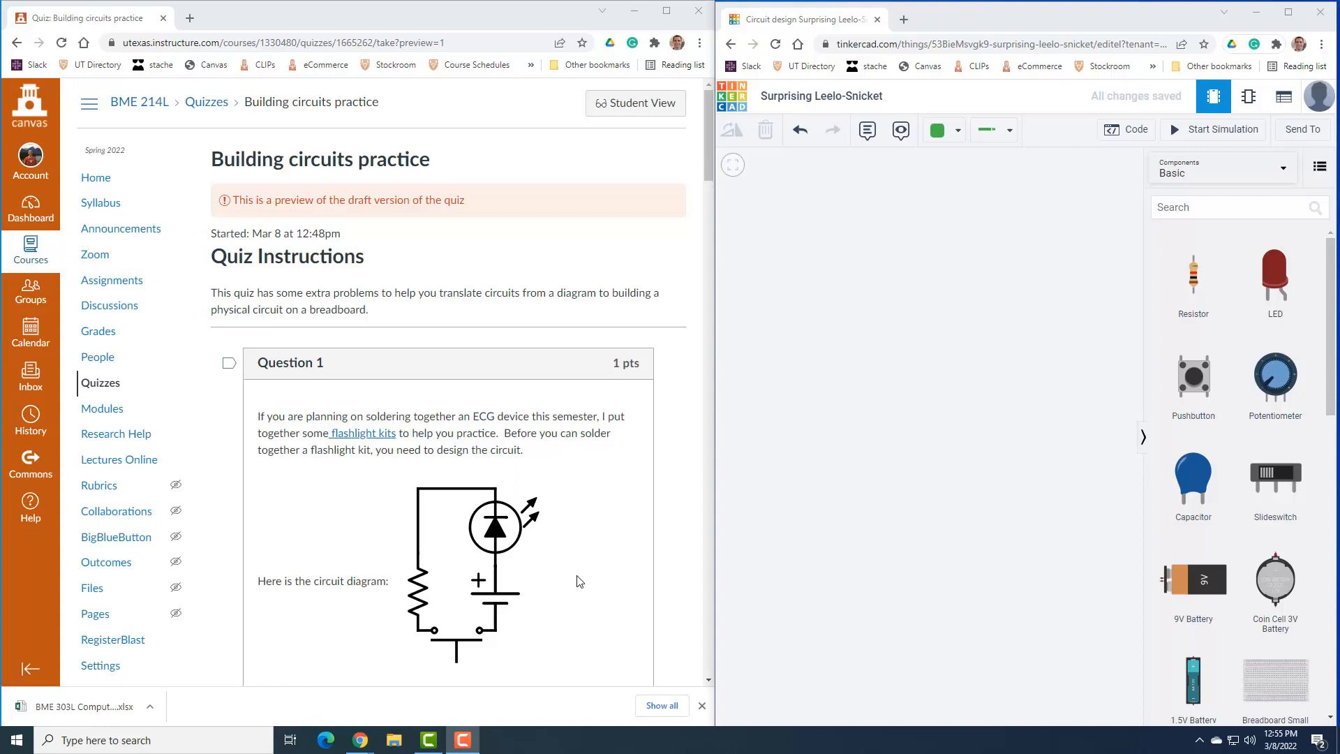
mouse_move(498, 544)
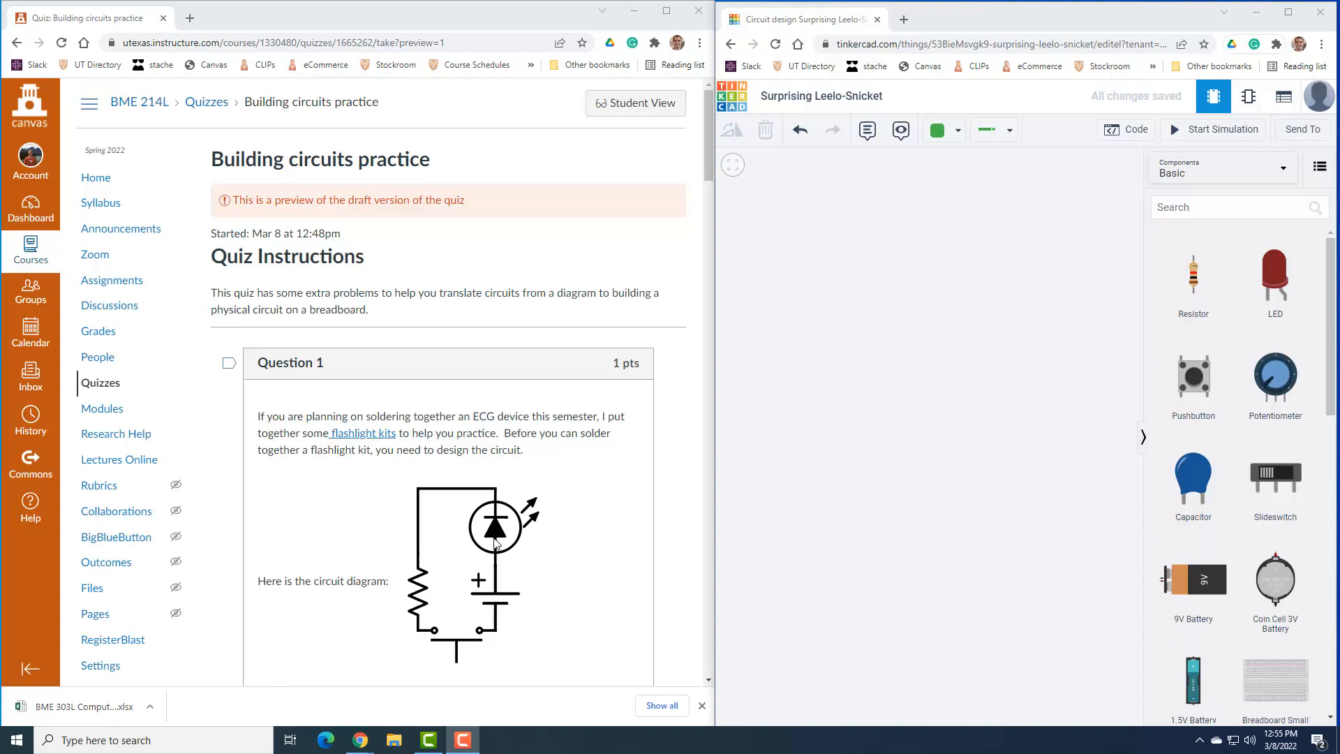
mouse_move(495, 623)
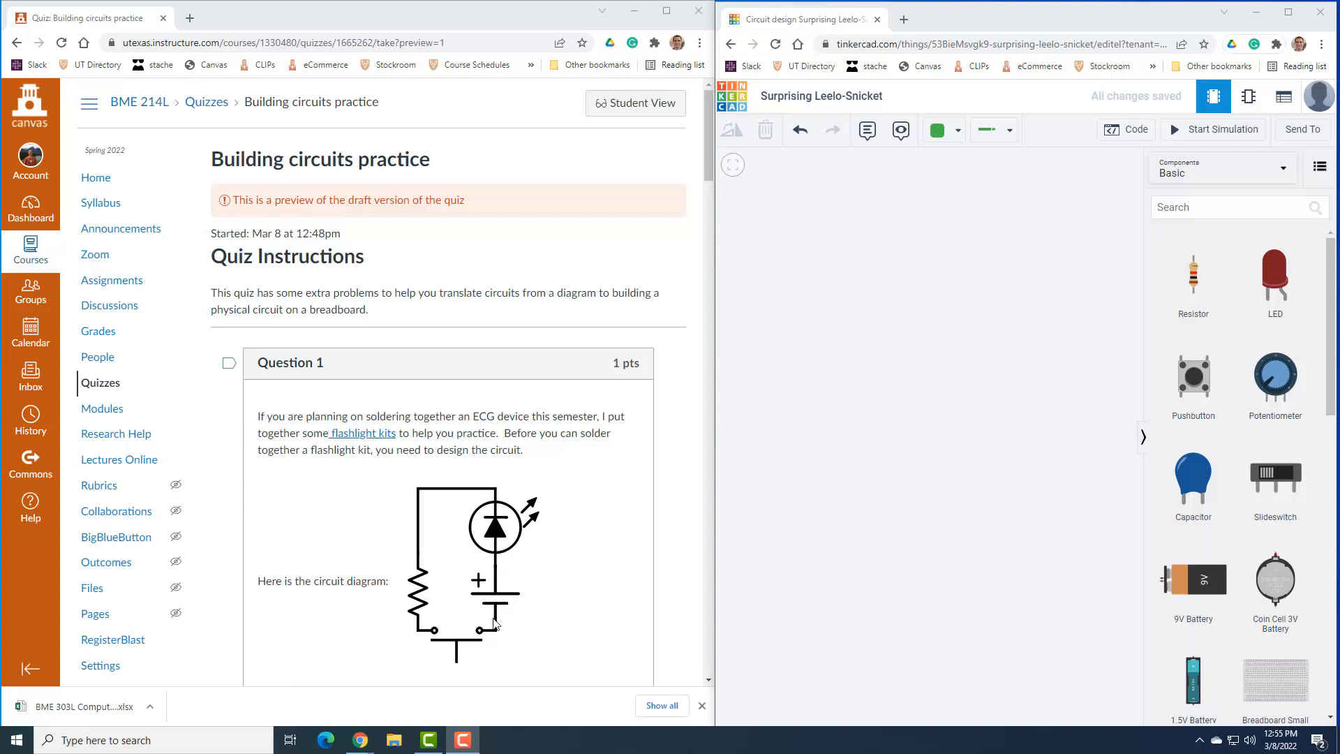
mouse_move(476, 643)
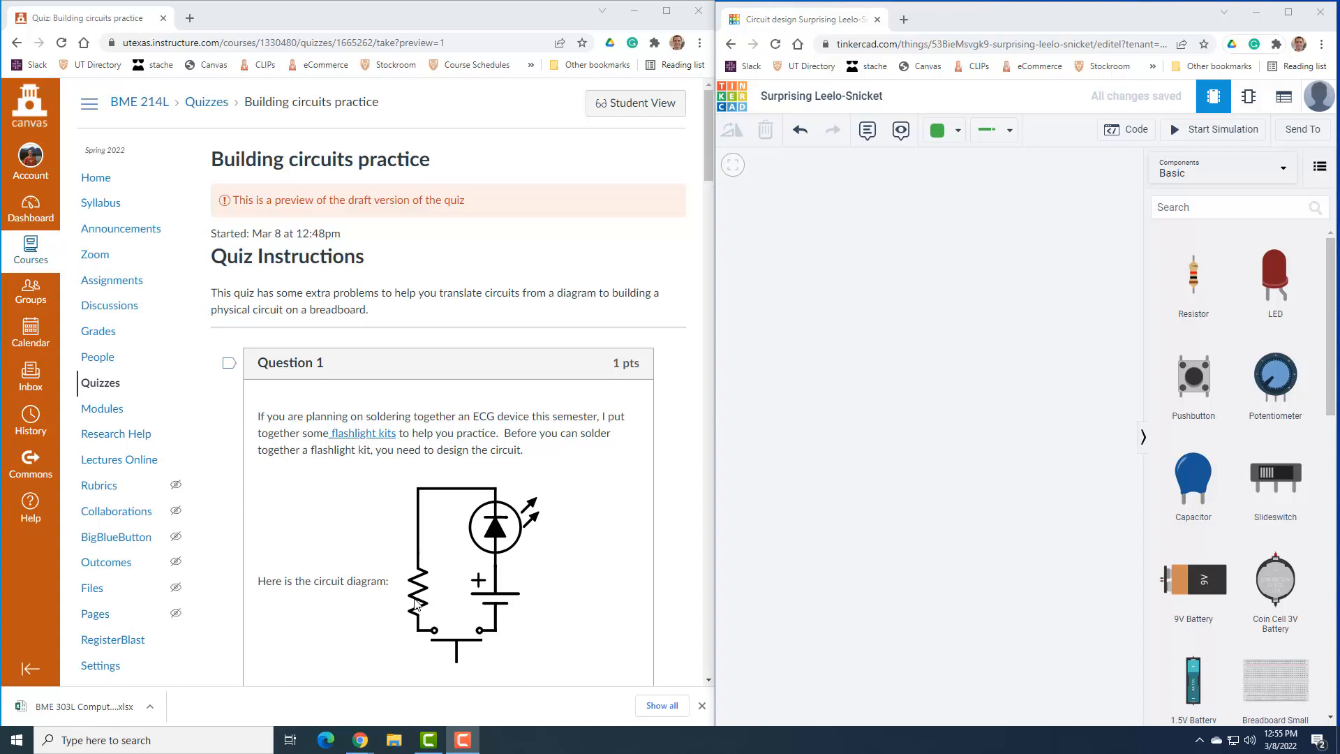
mouse_move(1008, 528)
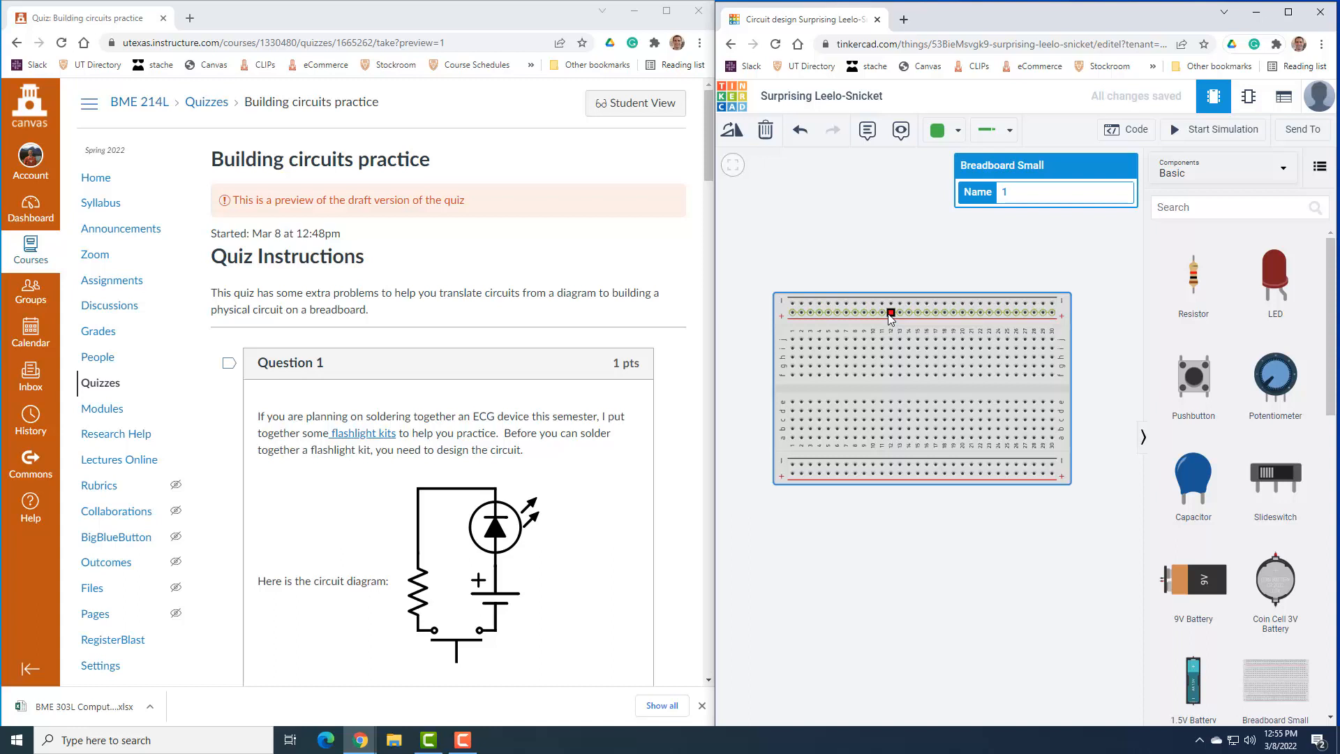
Position the small breadboard in the centre of the workplane.
left_click_drag(888, 312, 871, 339)
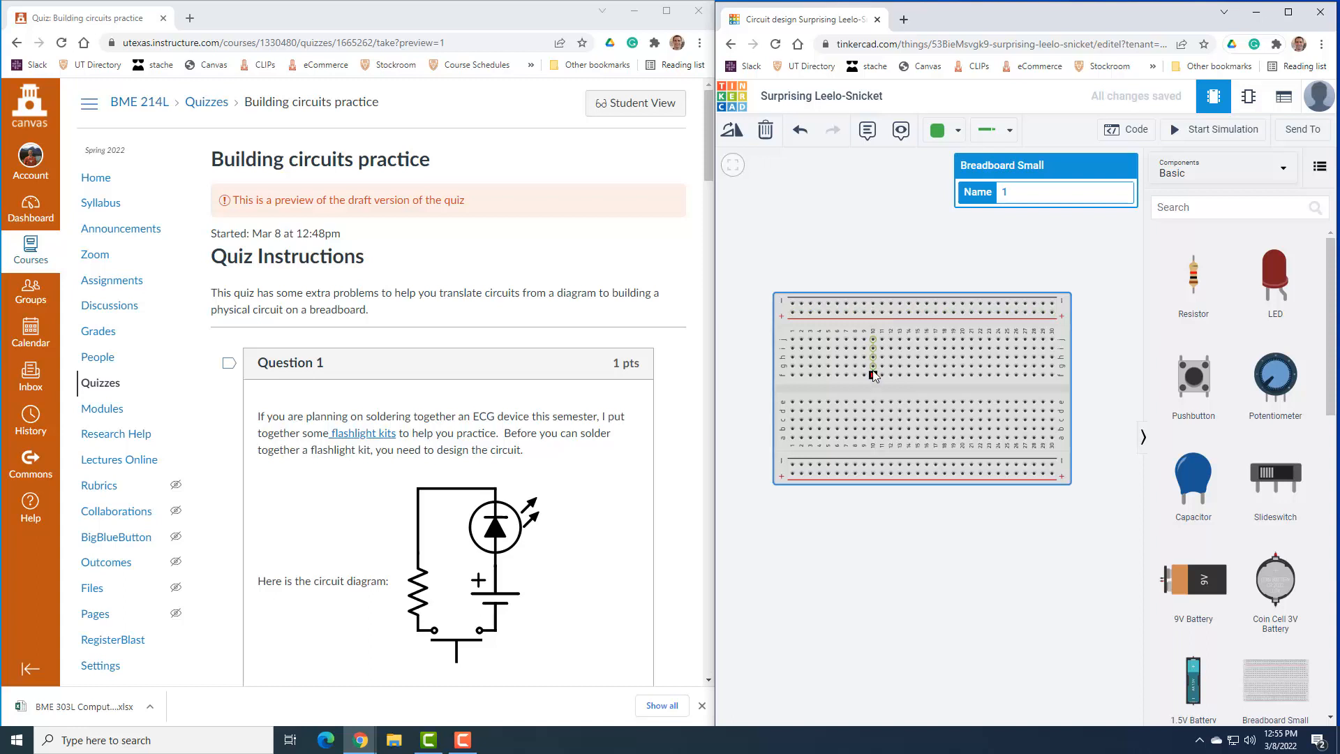
left_click_drag(872, 374, 871, 340)
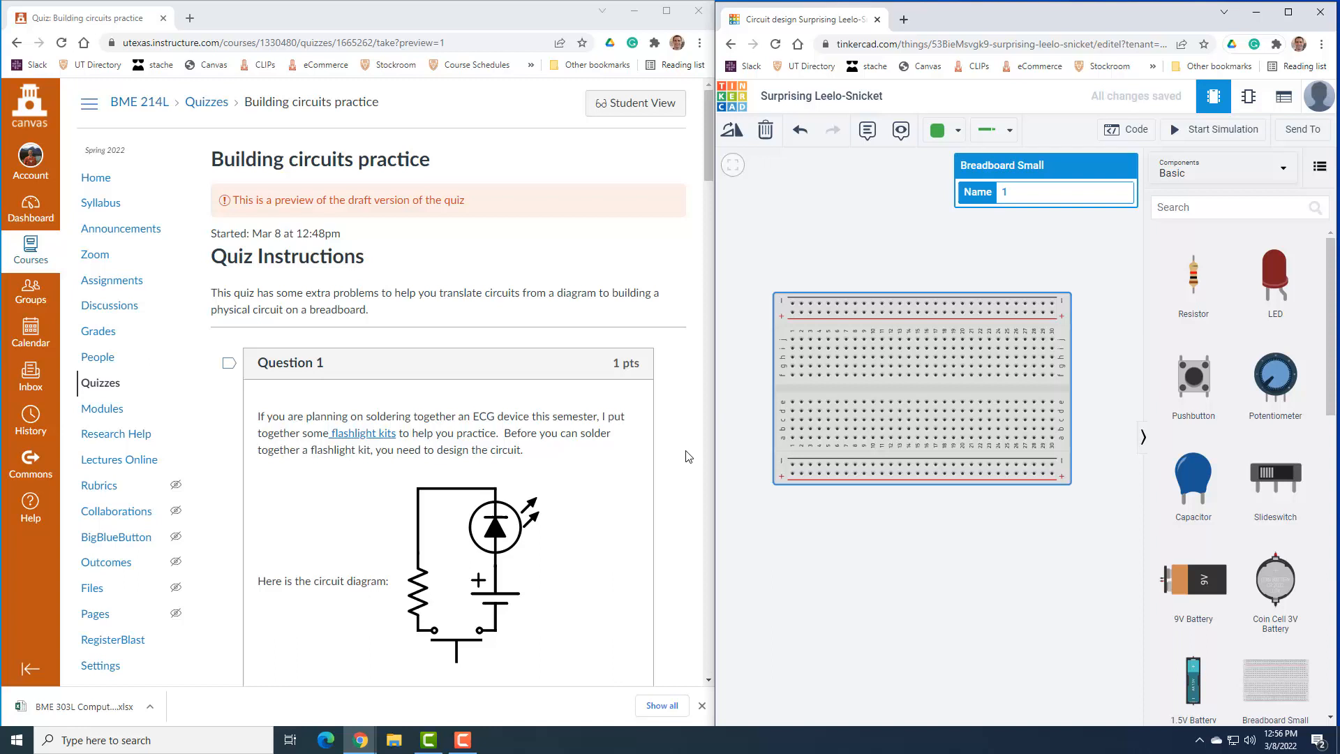
mouse_move(594, 538)
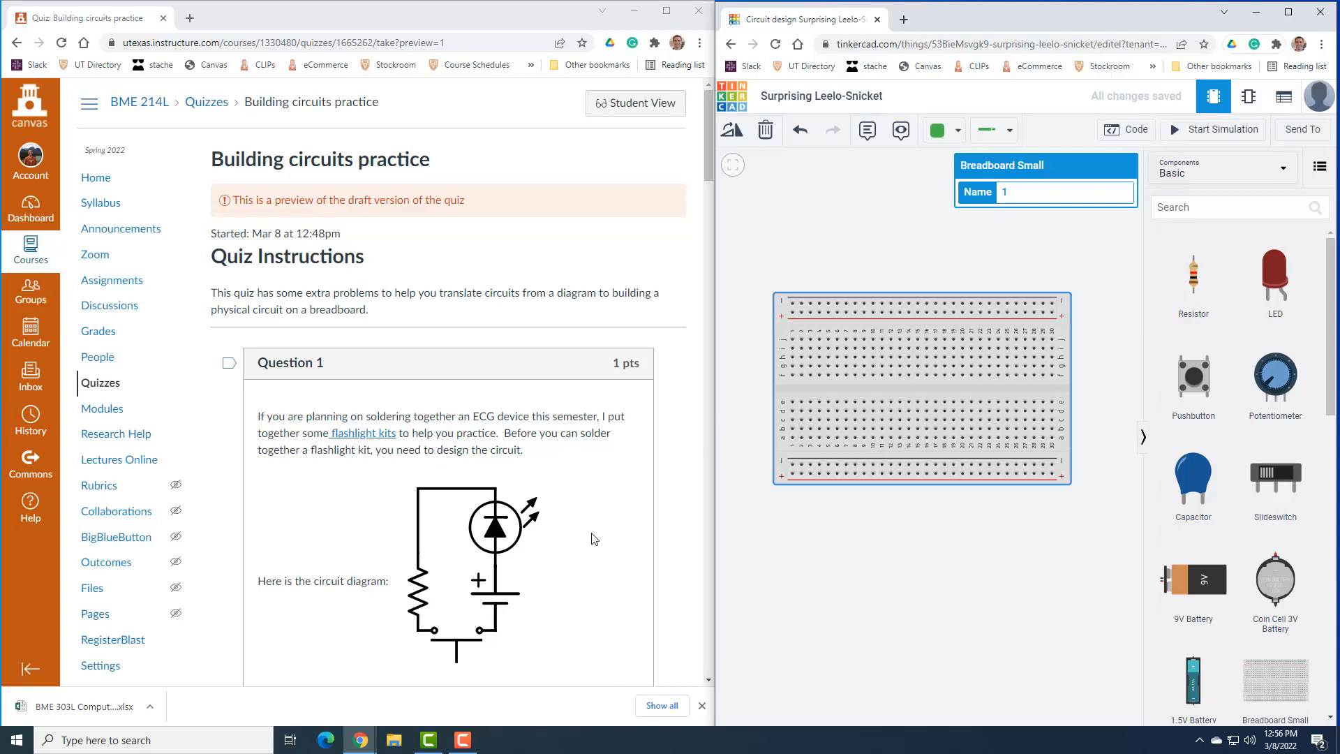
mouse_move(614, 528)
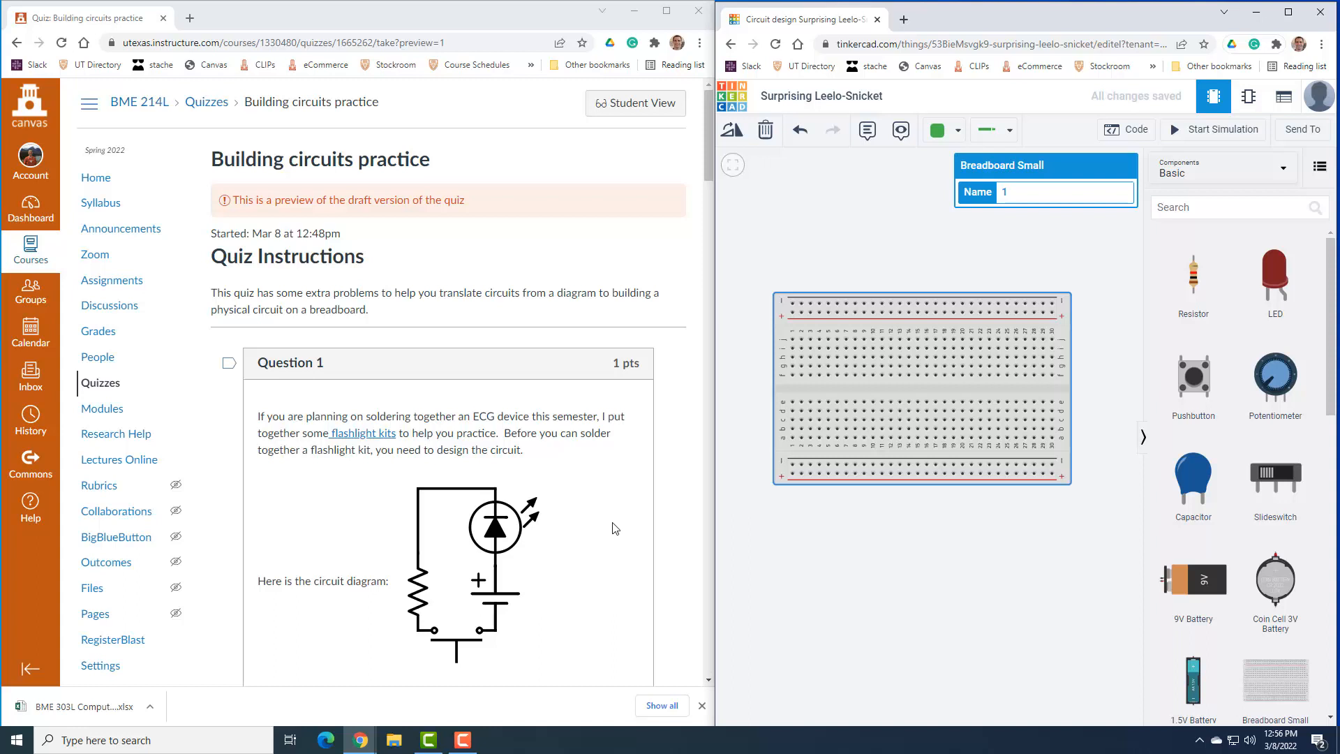
mouse_move(498, 509)
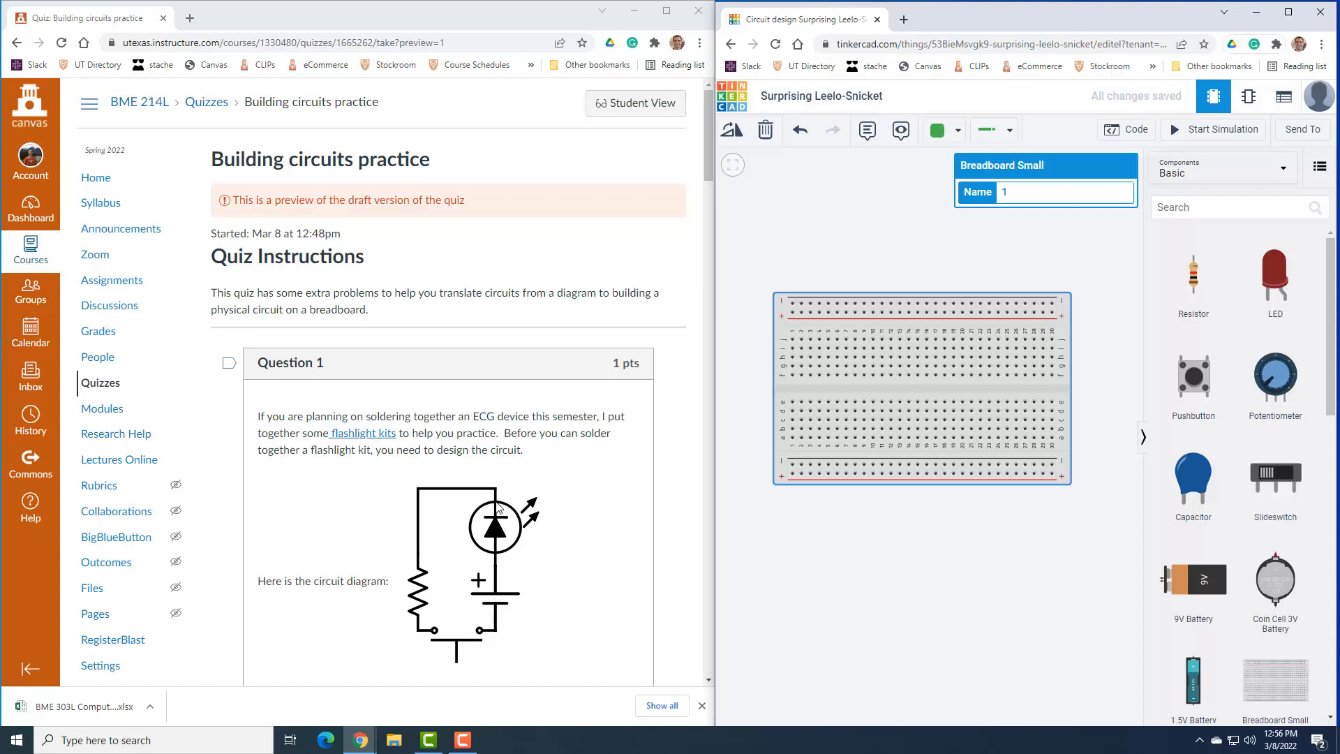
mouse_move(1274, 276)
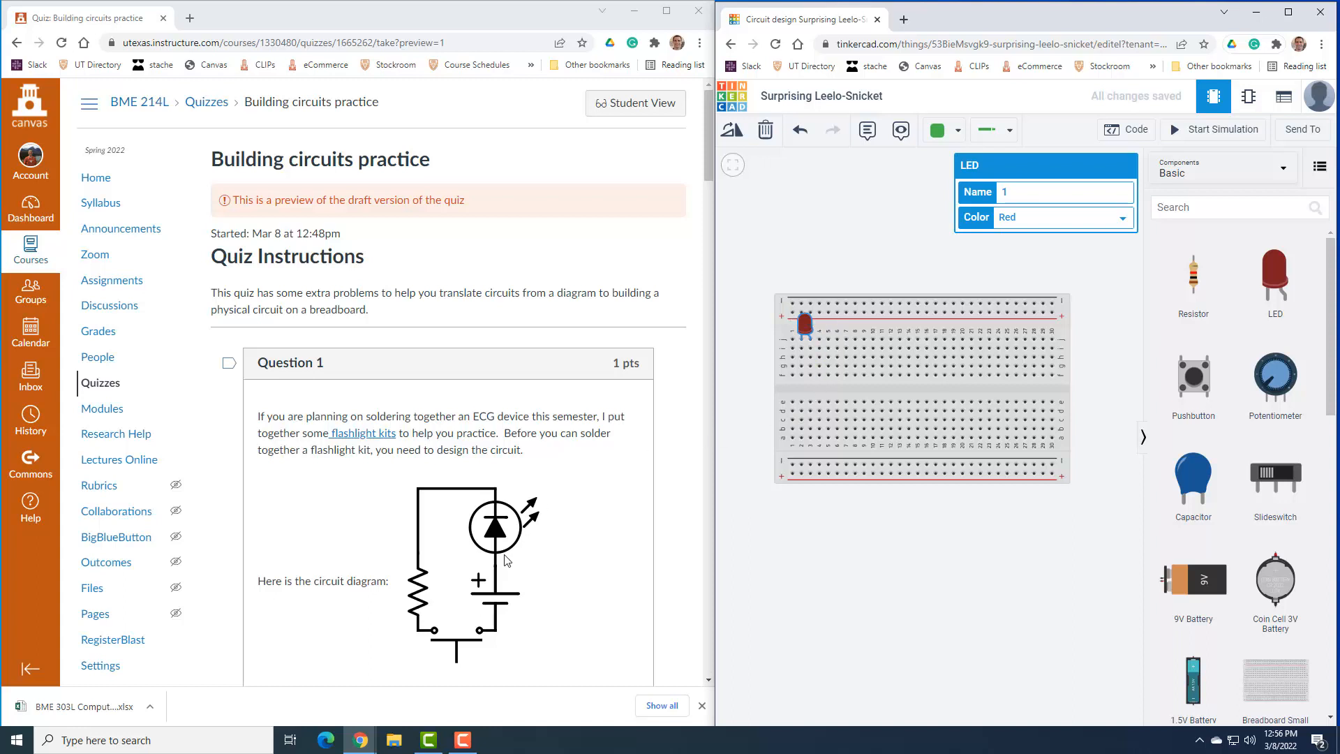
mouse_move(505, 560)
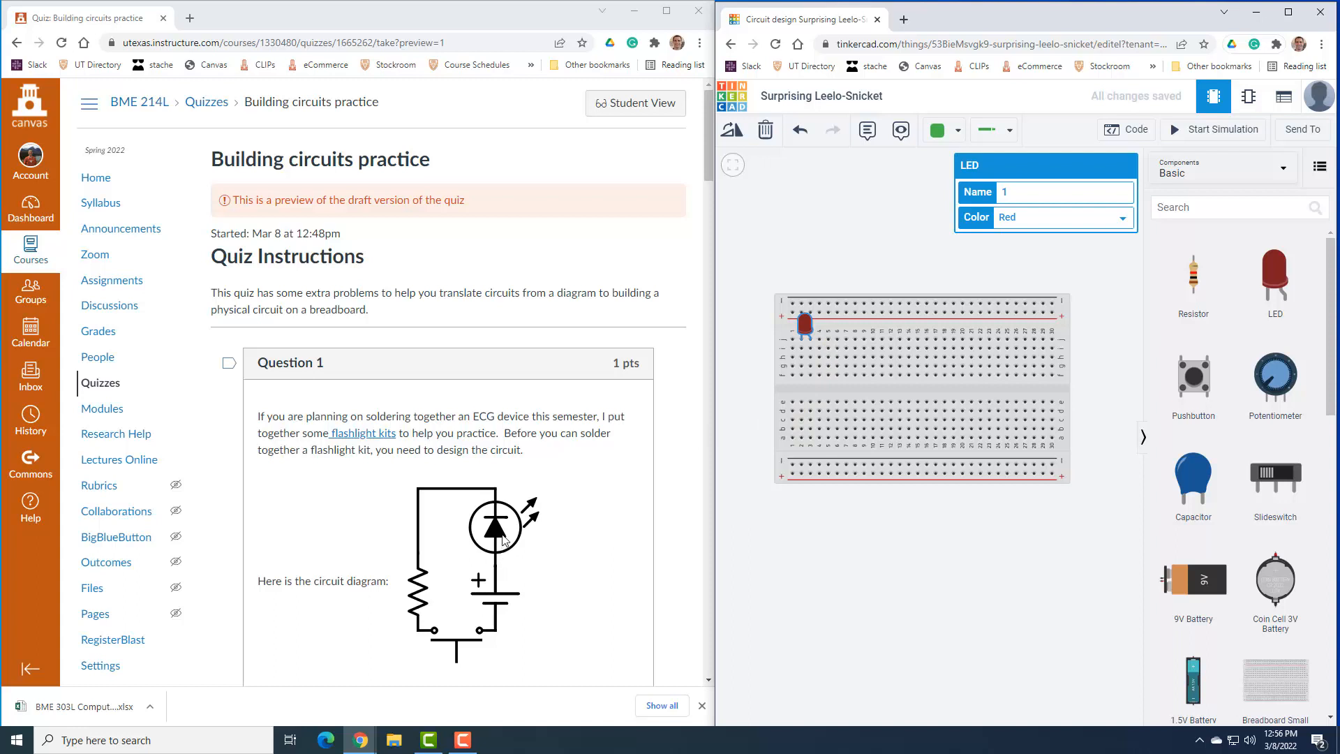
mouse_move(831, 334)
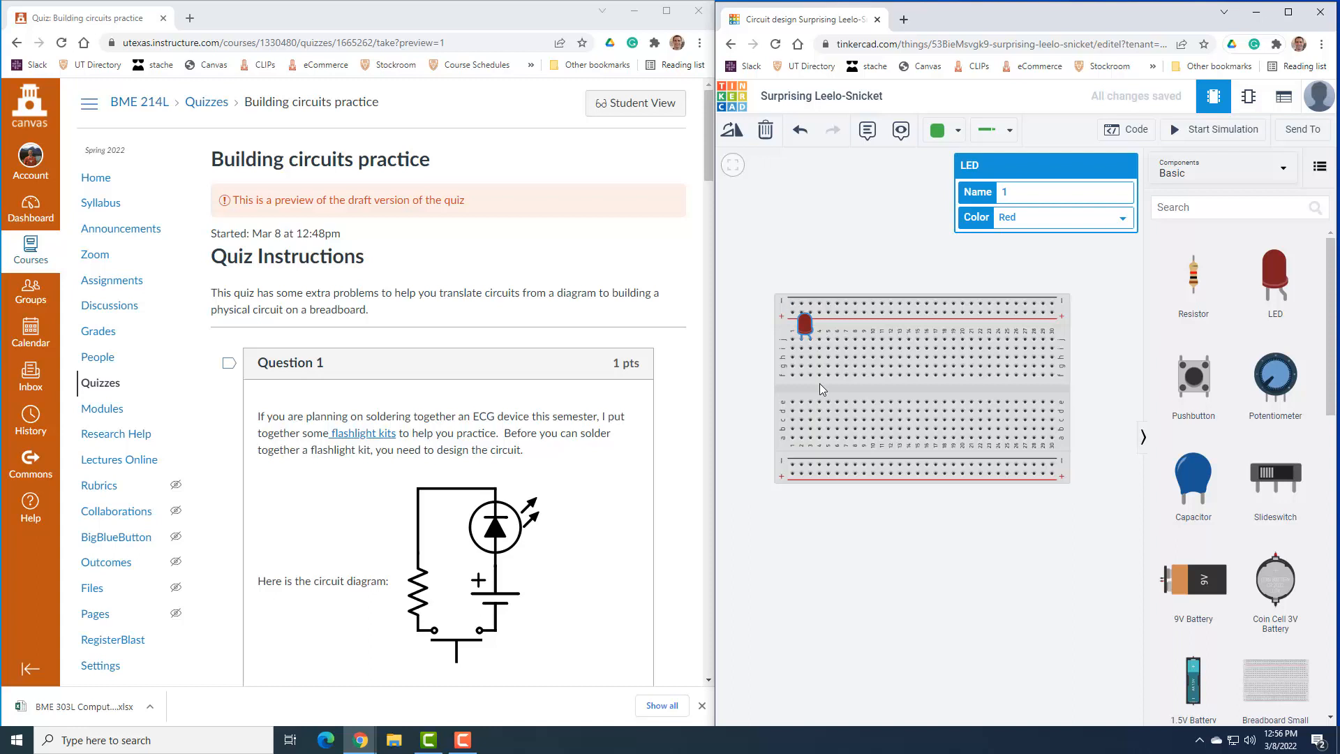
mouse_move(538, 568)
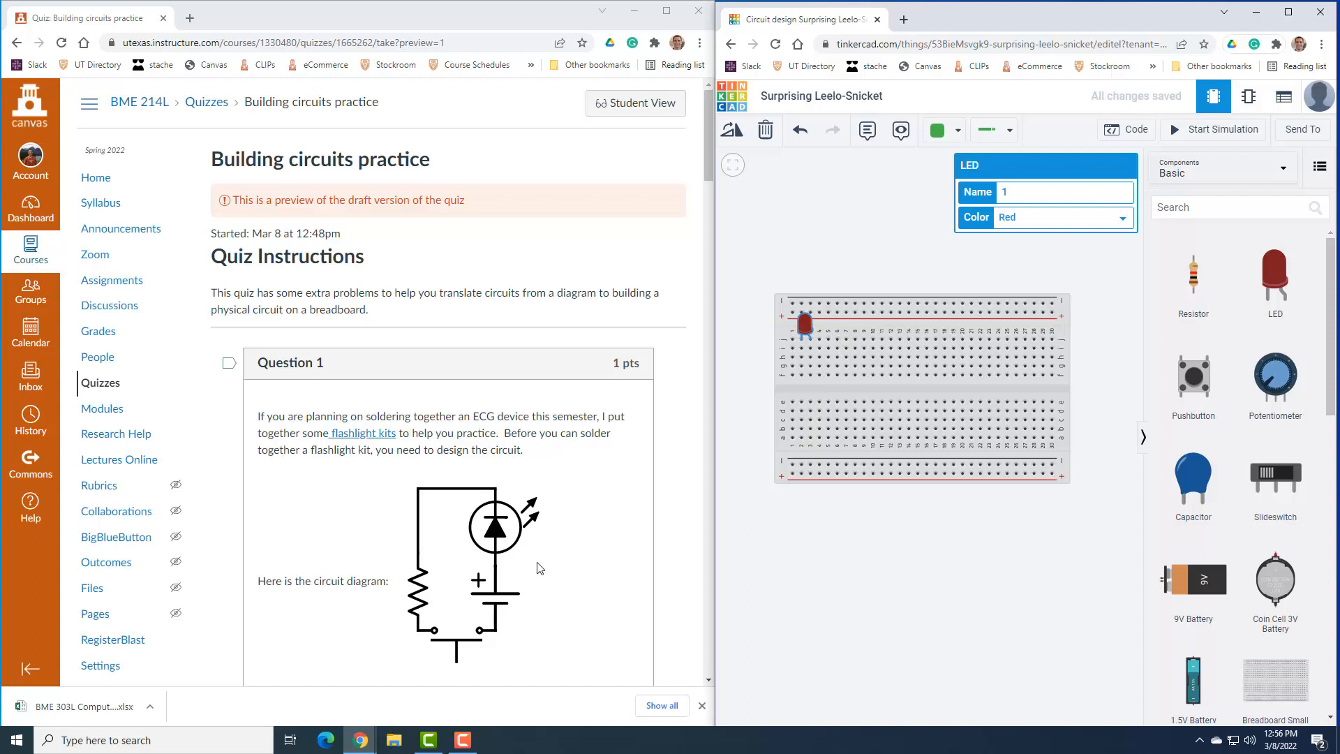
mouse_move(487, 572)
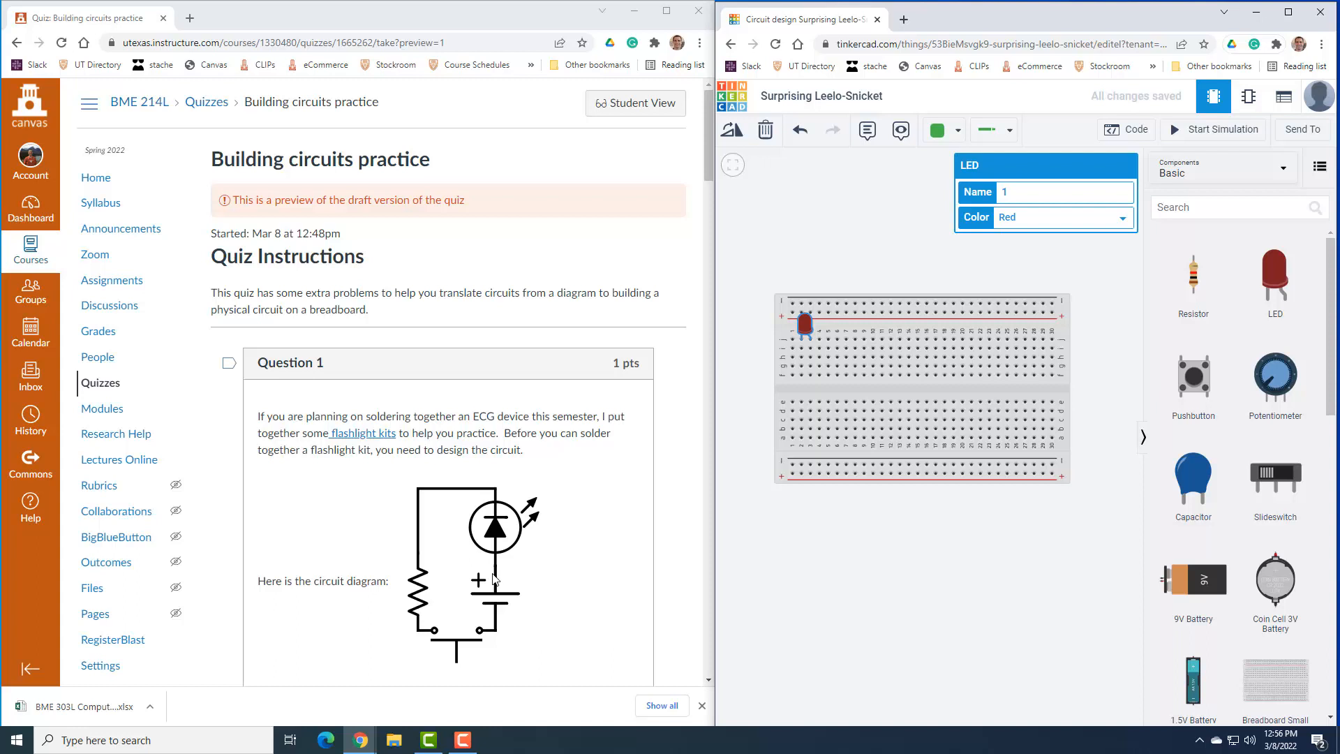
mouse_move(496, 563)
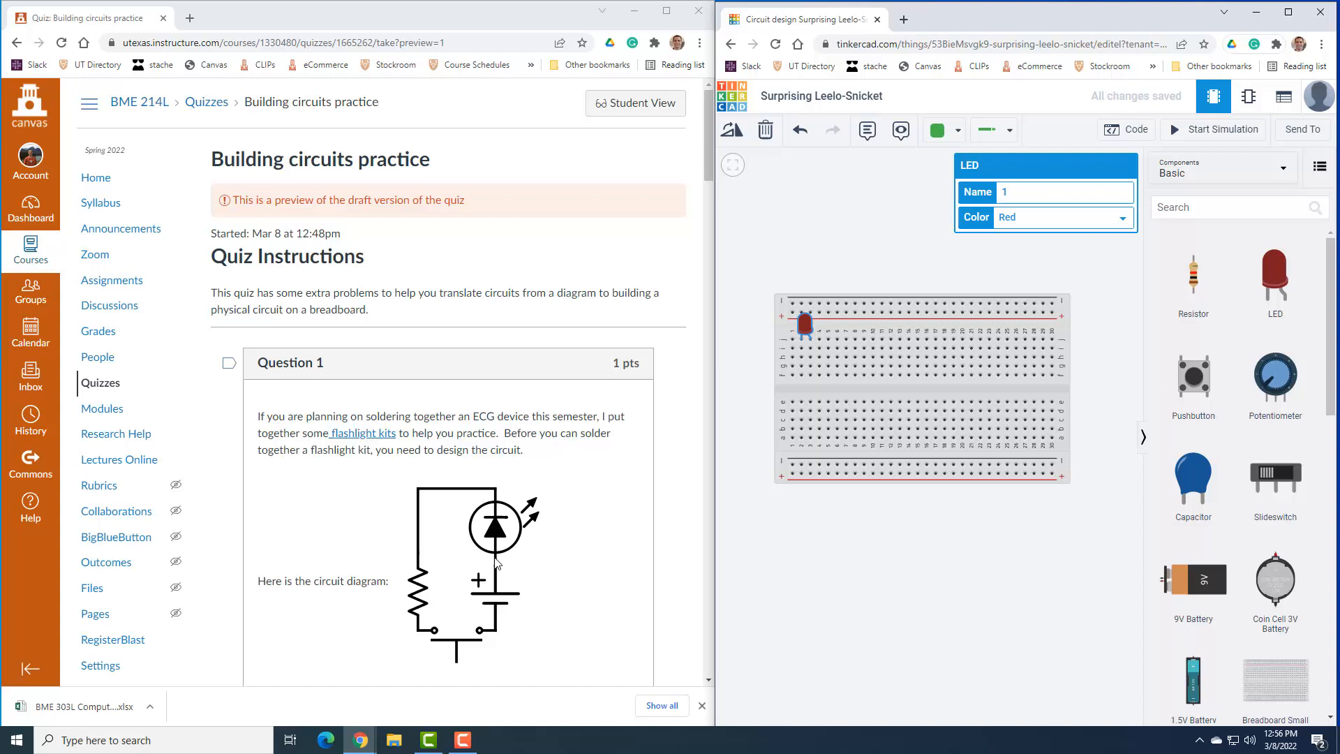
mouse_move(494, 564)
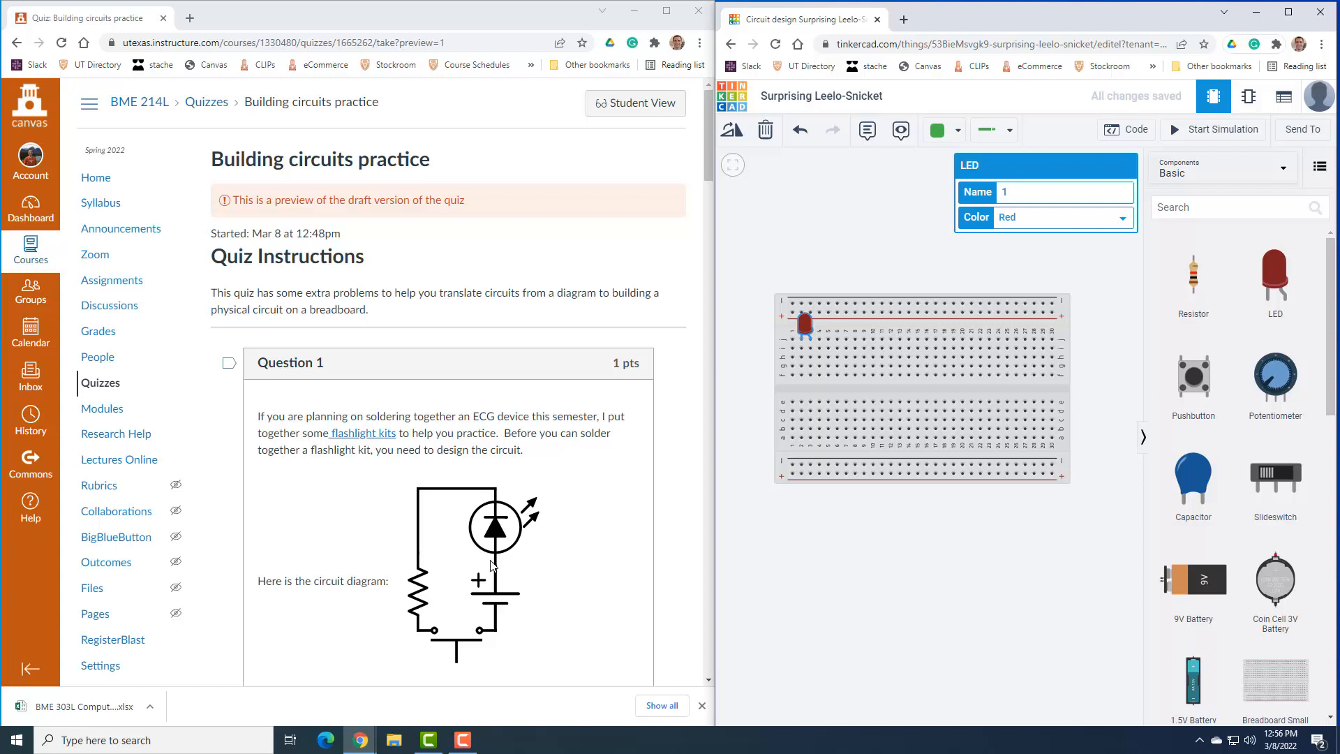
mouse_move(1034, 579)
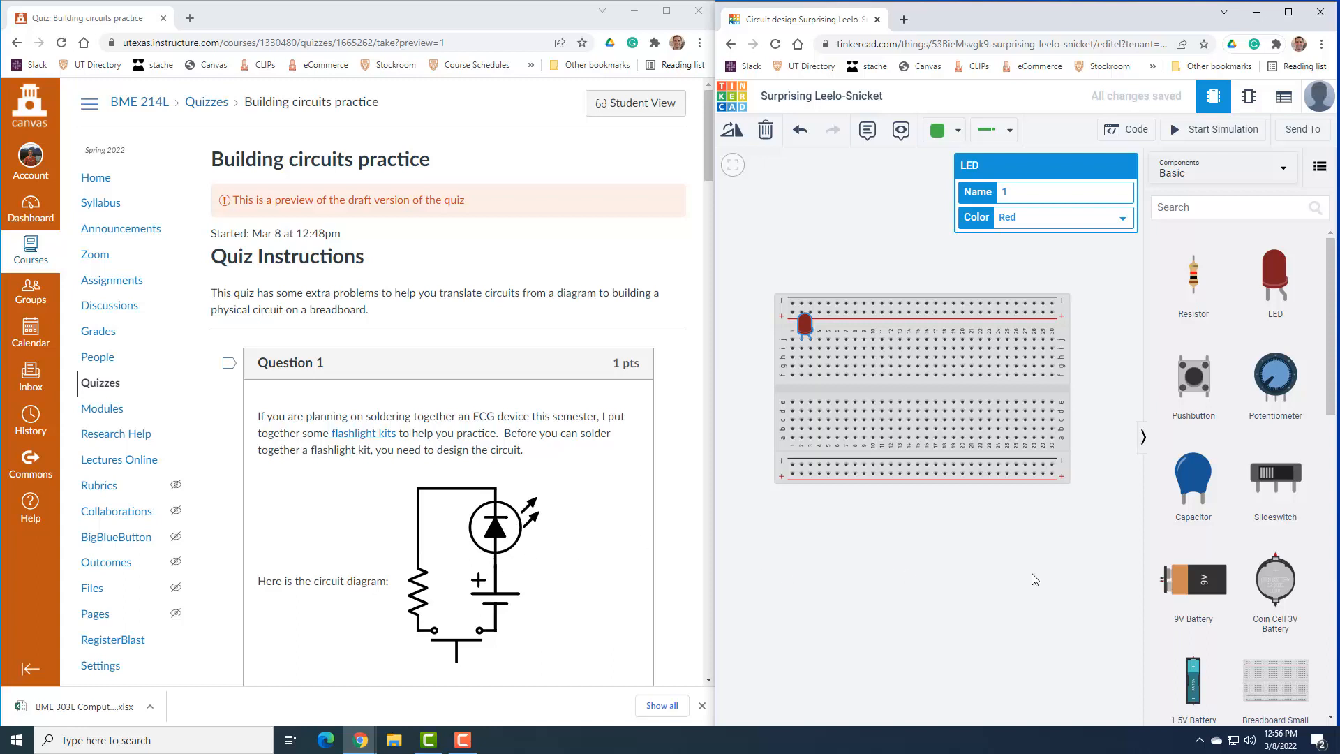
mouse_move(1192, 595)
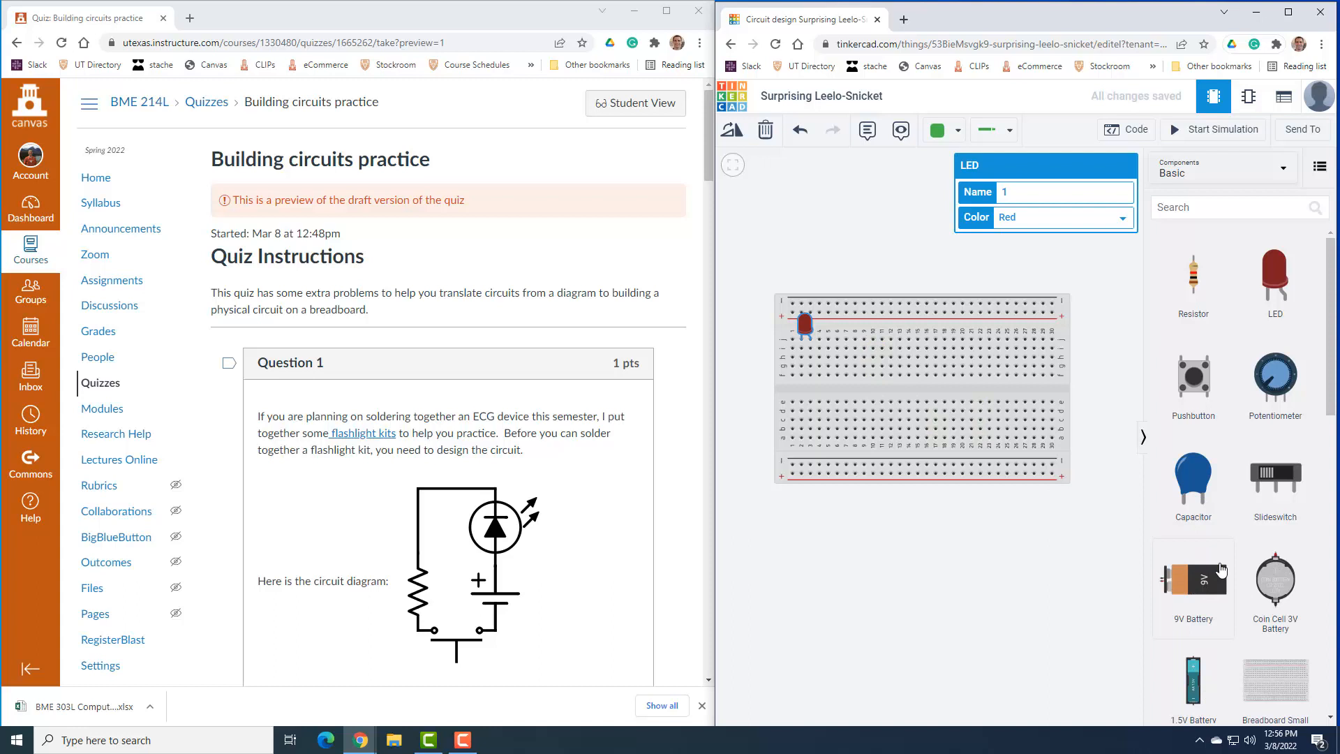
mouse_move(1274, 572)
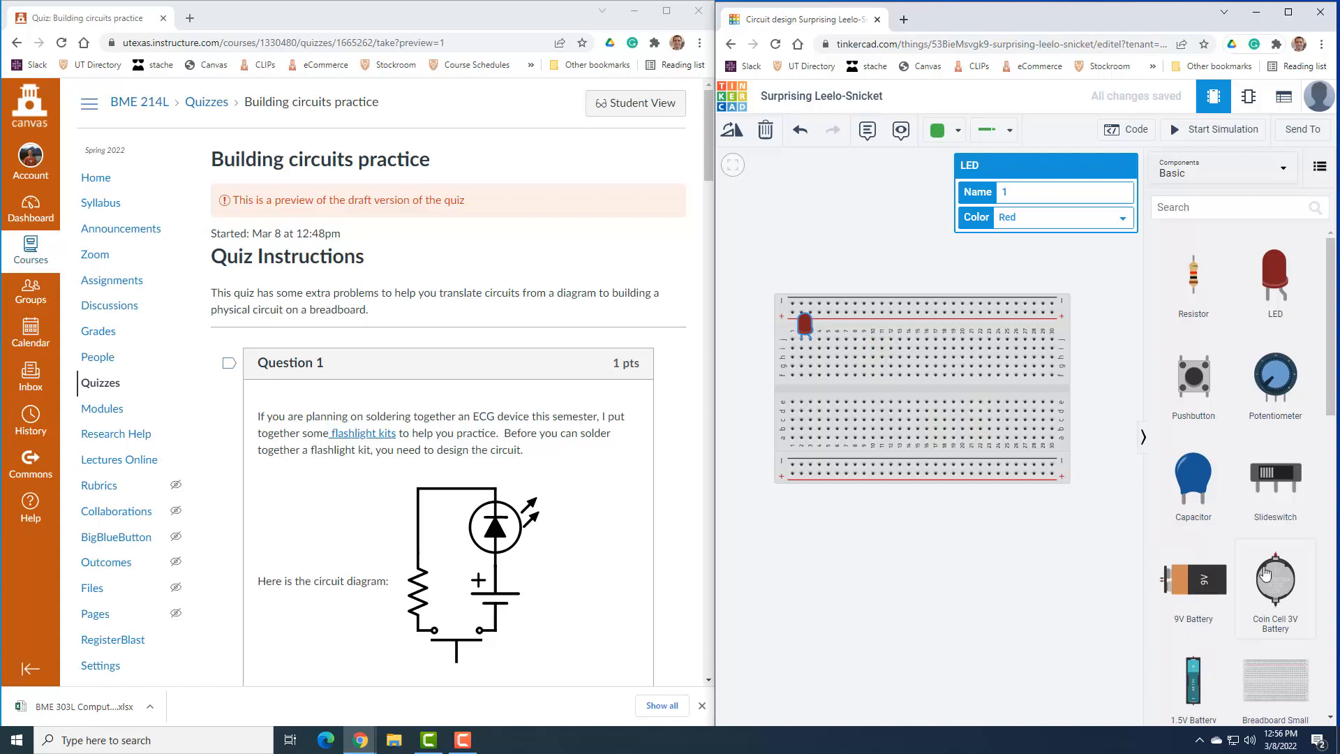
Add a 3V coin cell battery and slide it left beside the red LED.
left_click_drag(1274, 577, 907, 393)
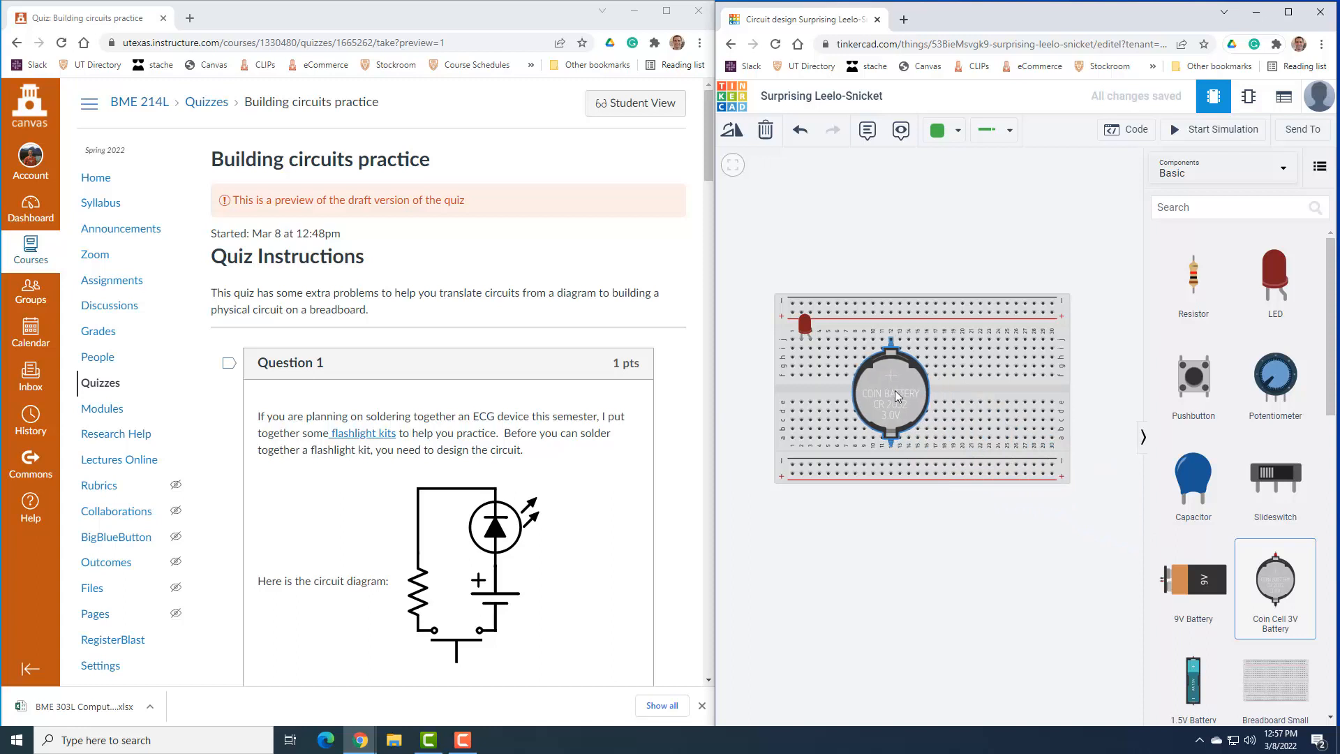
left_click_drag(890, 393, 935, 395)
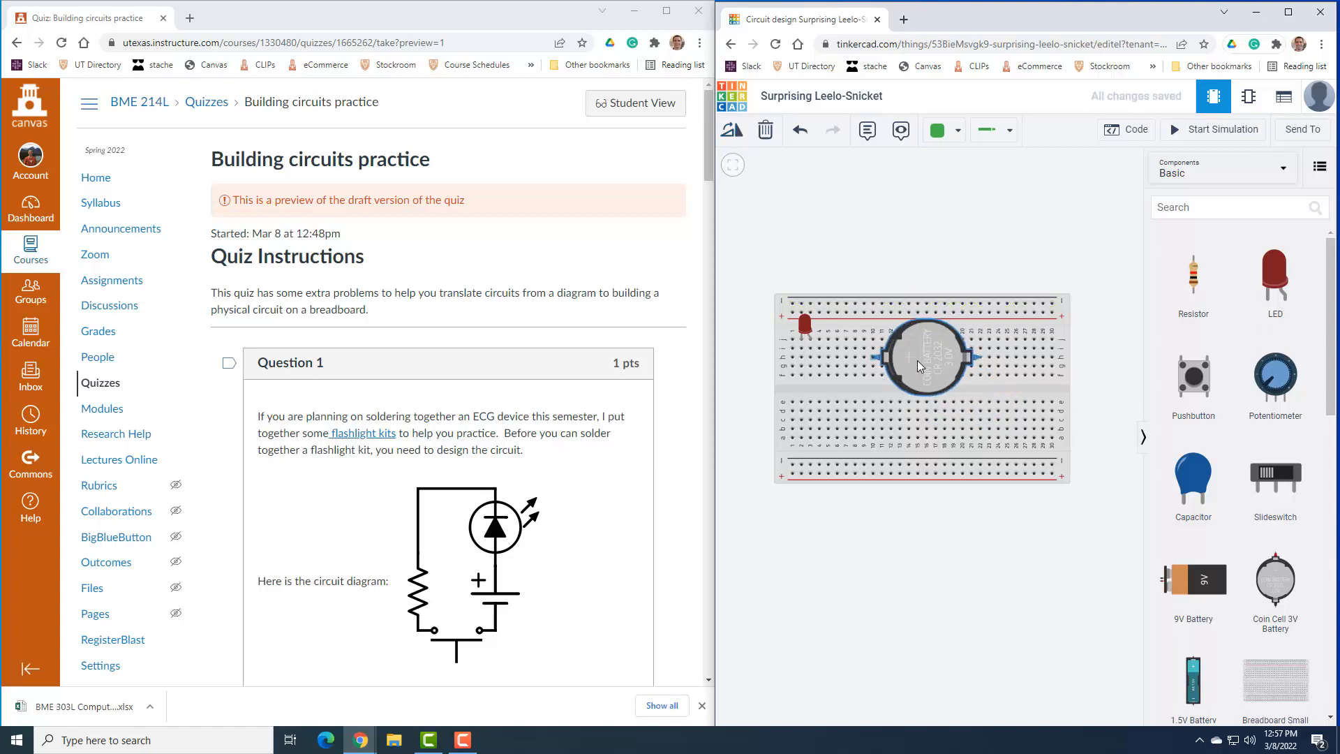
left_click_drag(921, 357, 887, 346)
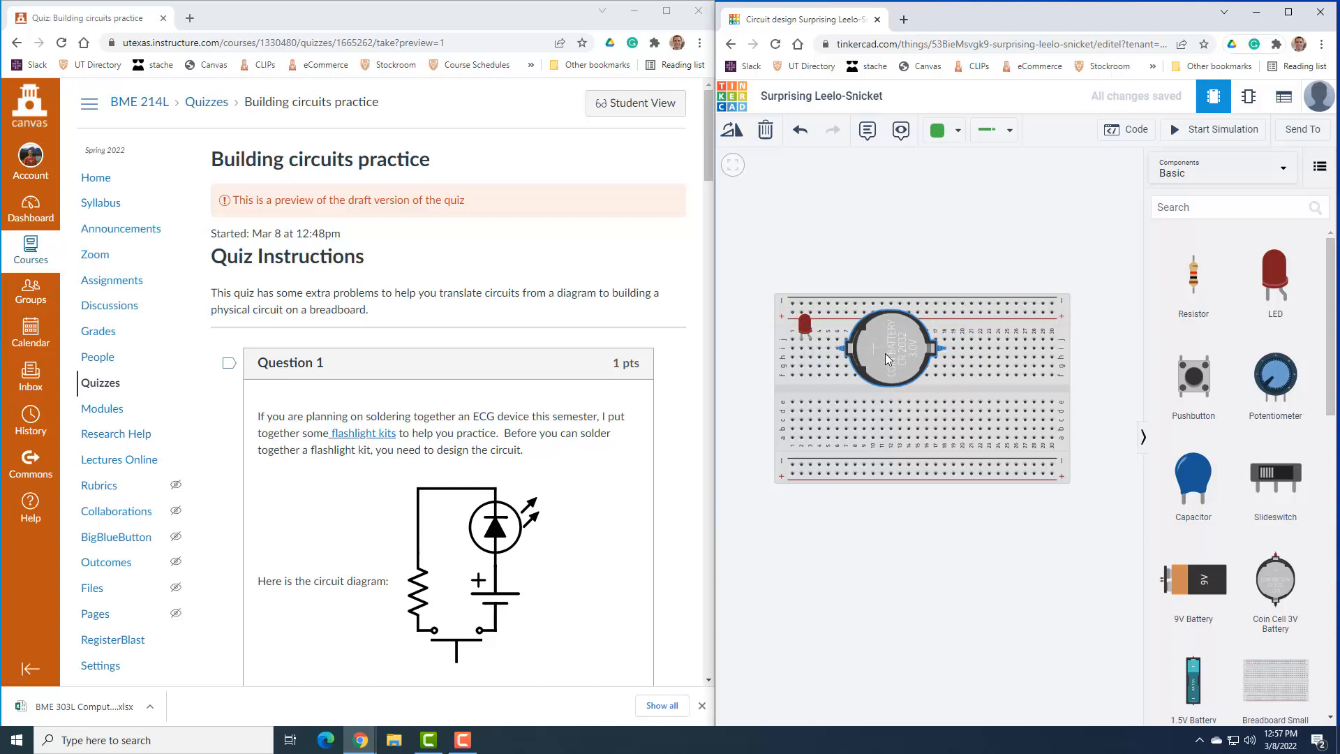
left_click_drag(888, 346, 854, 357)
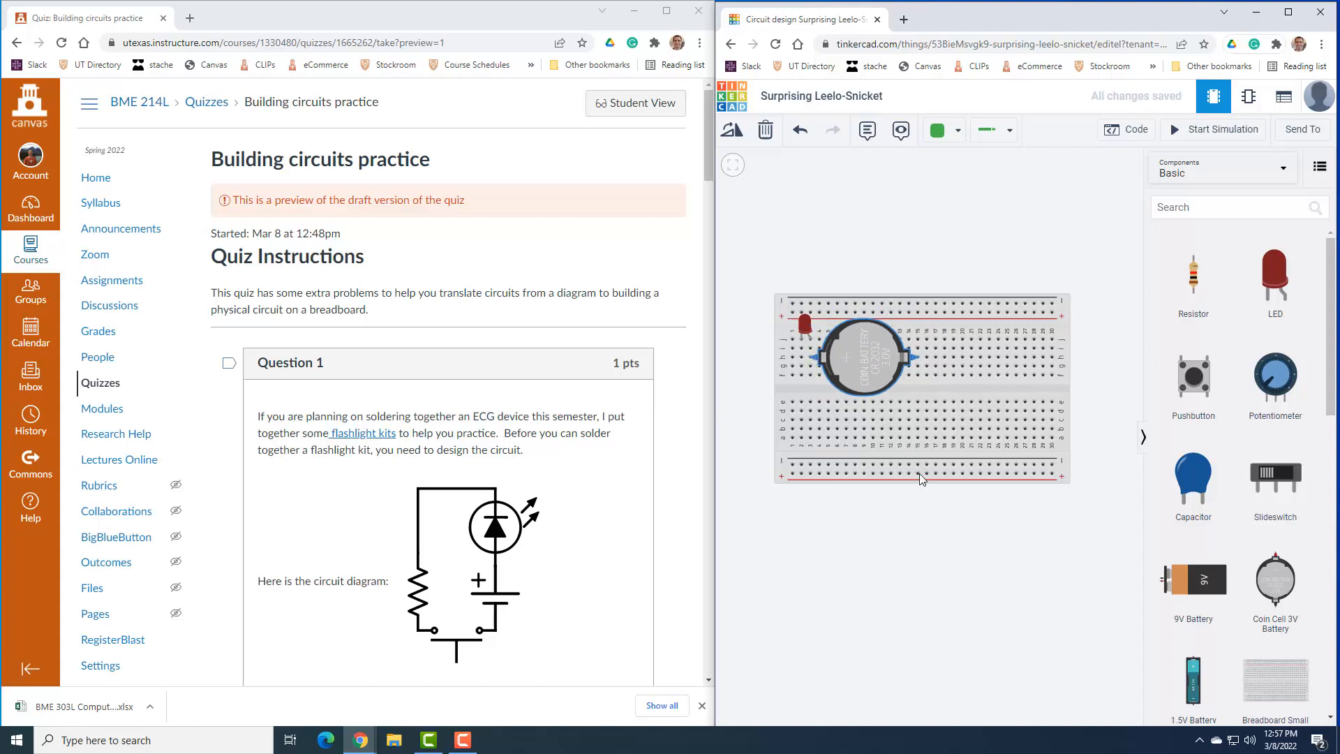
mouse_move(494, 615)
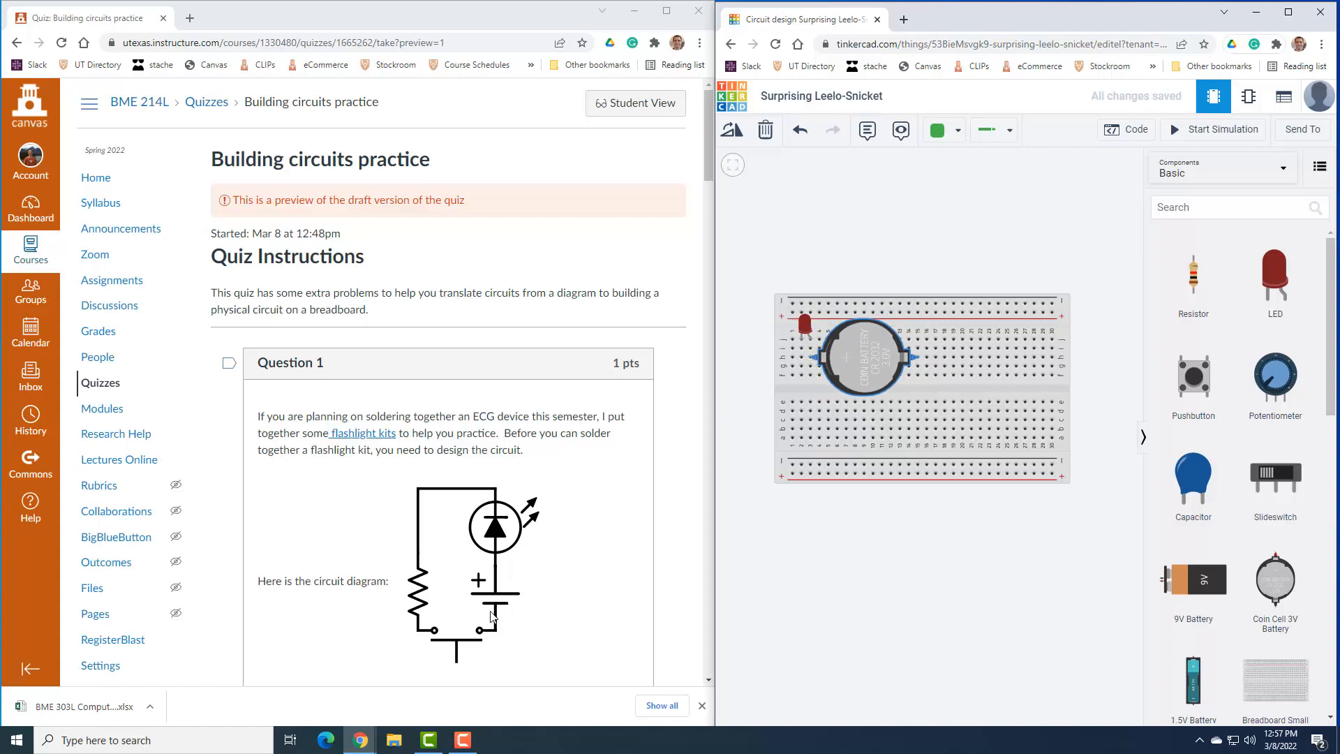
mouse_move(498, 510)
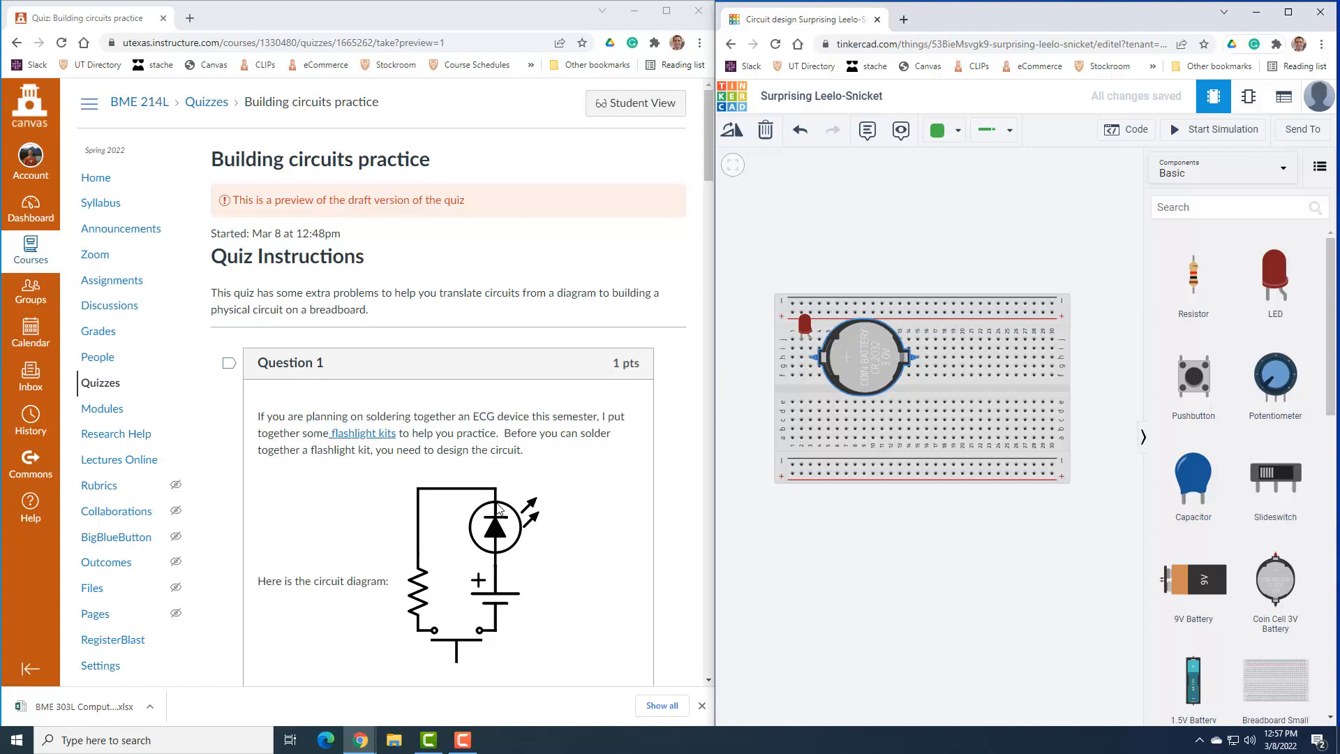
mouse_move(430, 582)
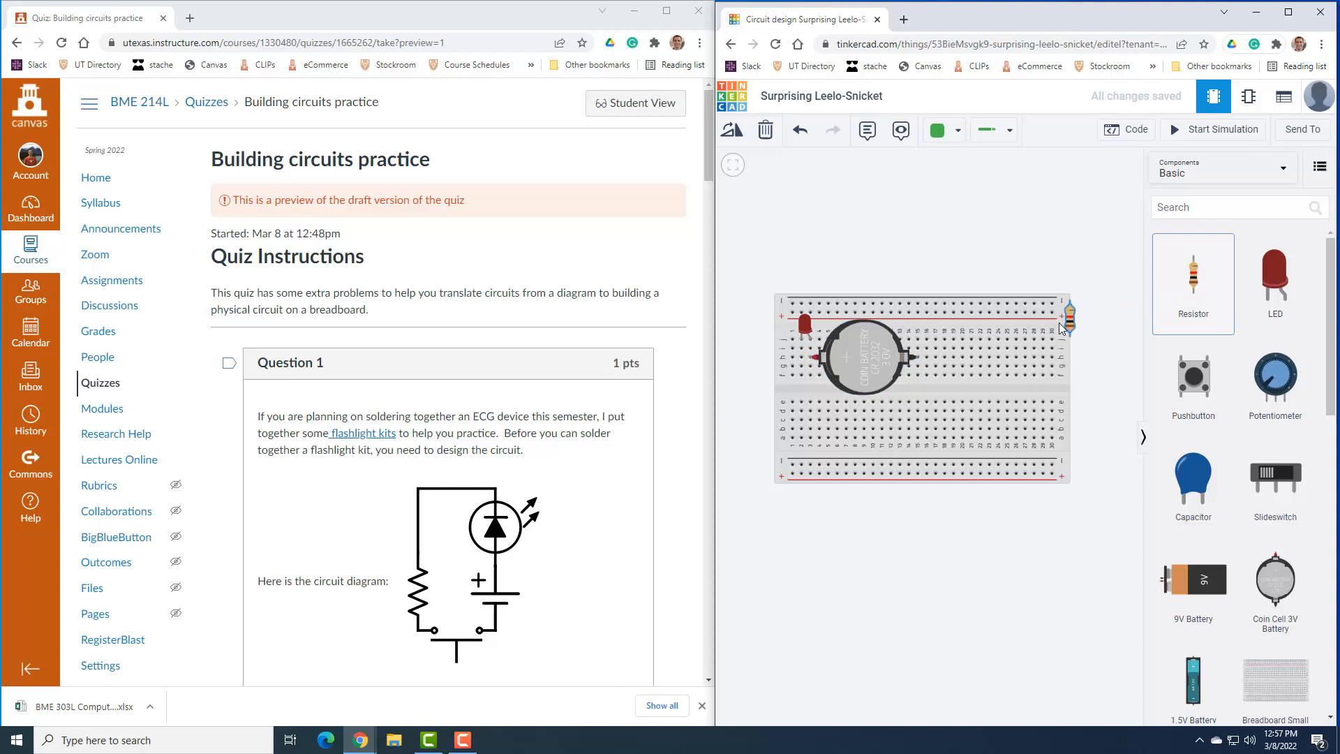
Place a resistor below the LED and set its resistance to 500 Ω.
left_click_drag(1068, 316, 802, 393)
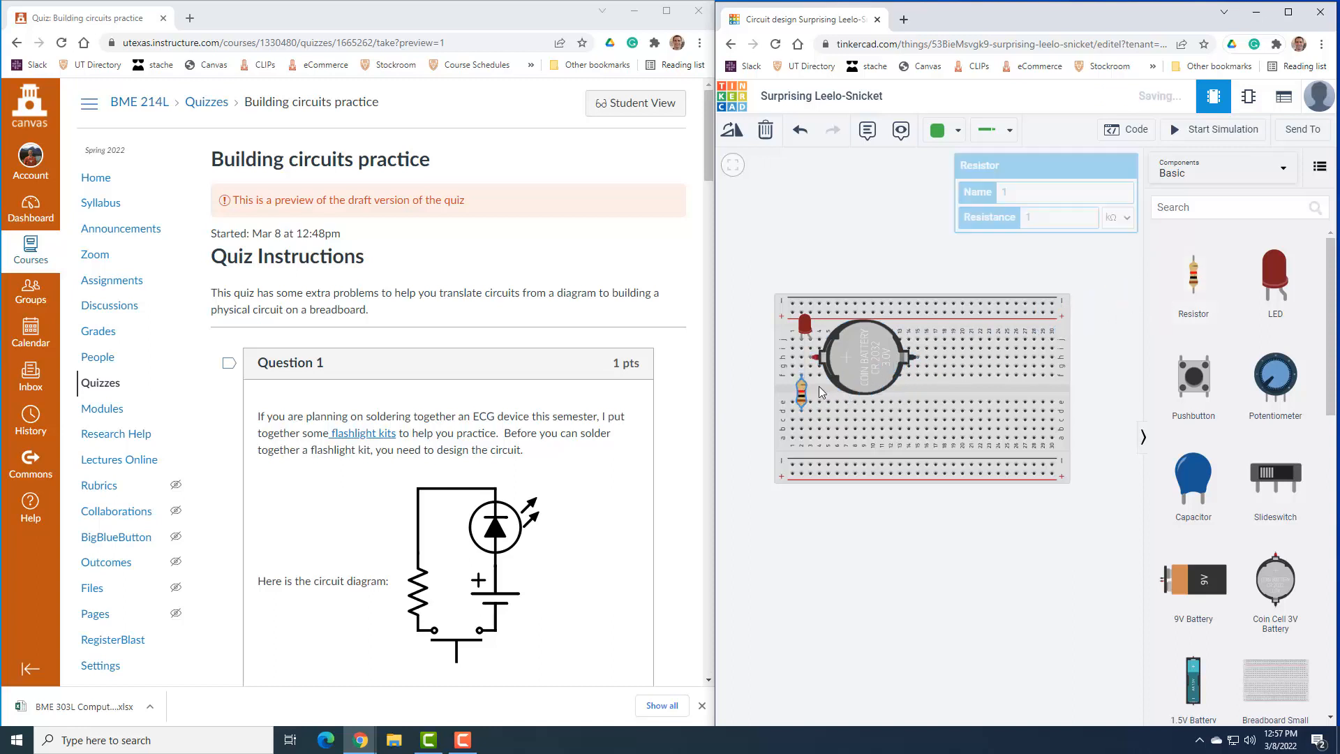
left_click(1058, 217)
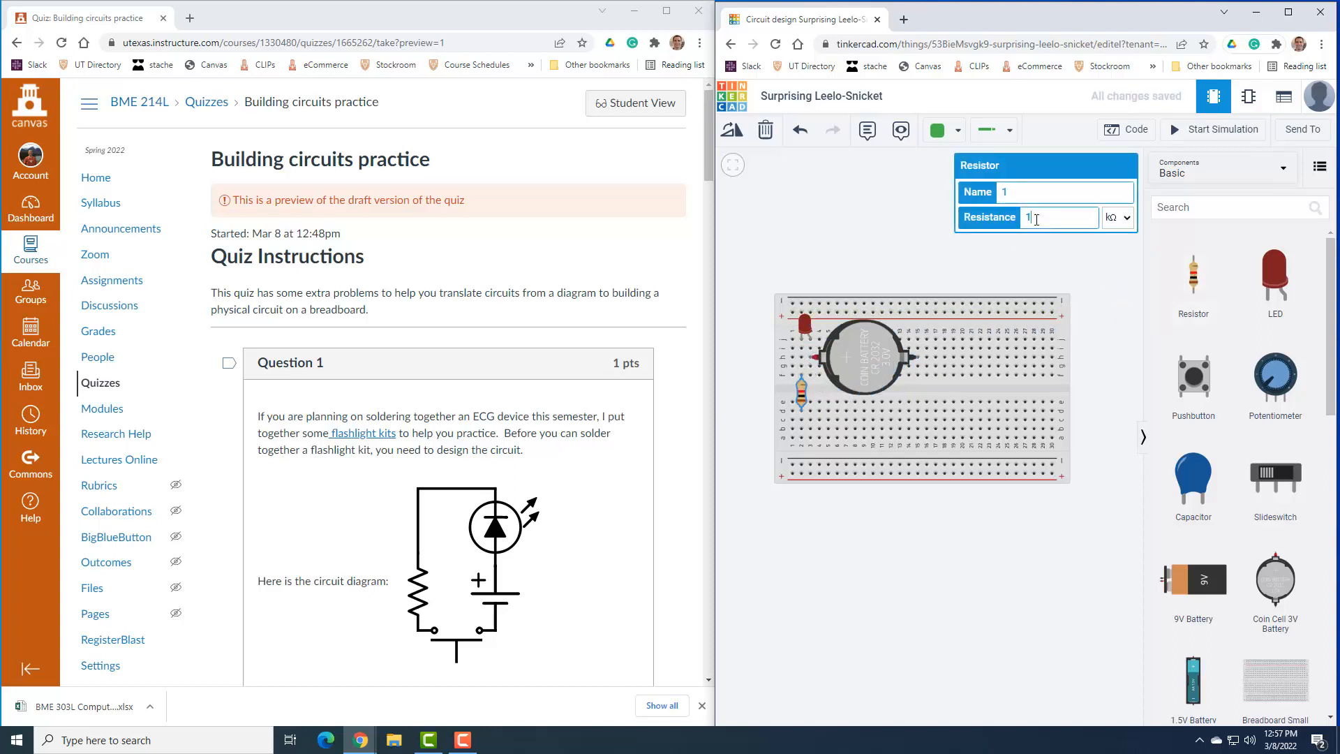
type("500")
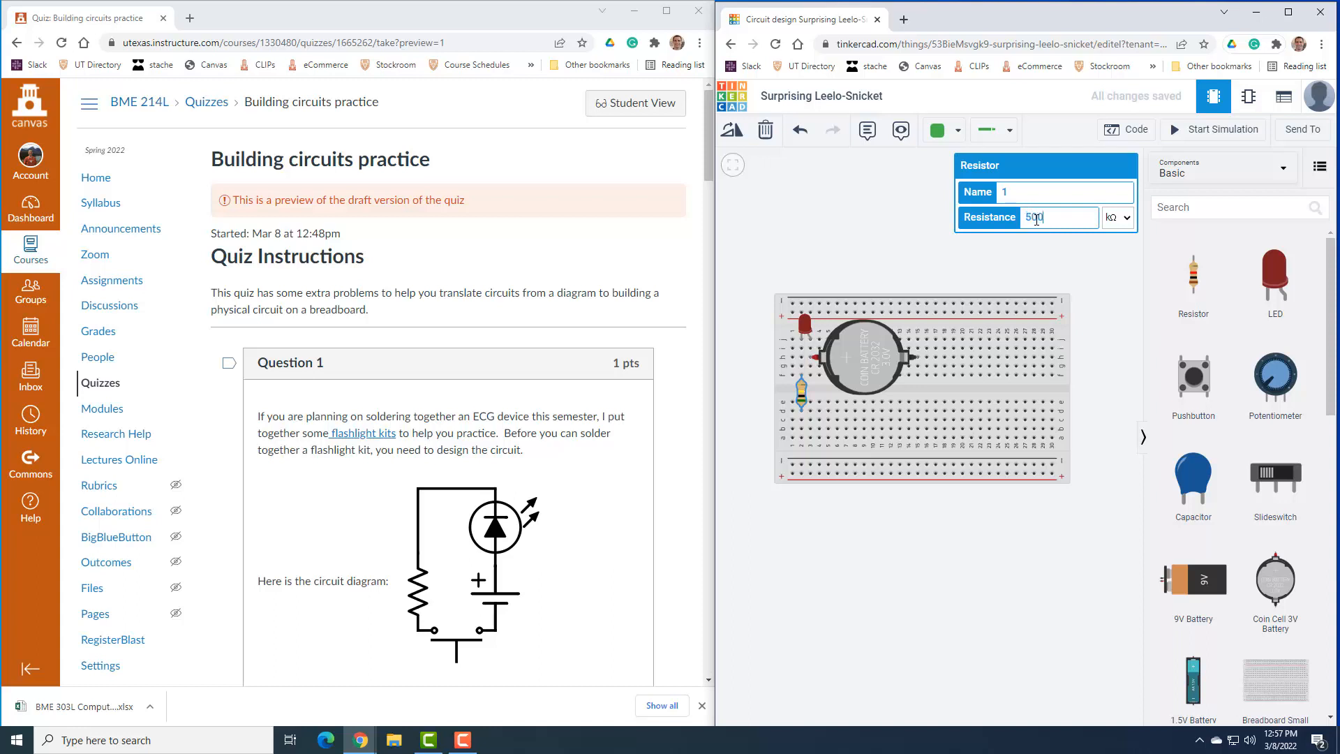
left_click(1115, 217)
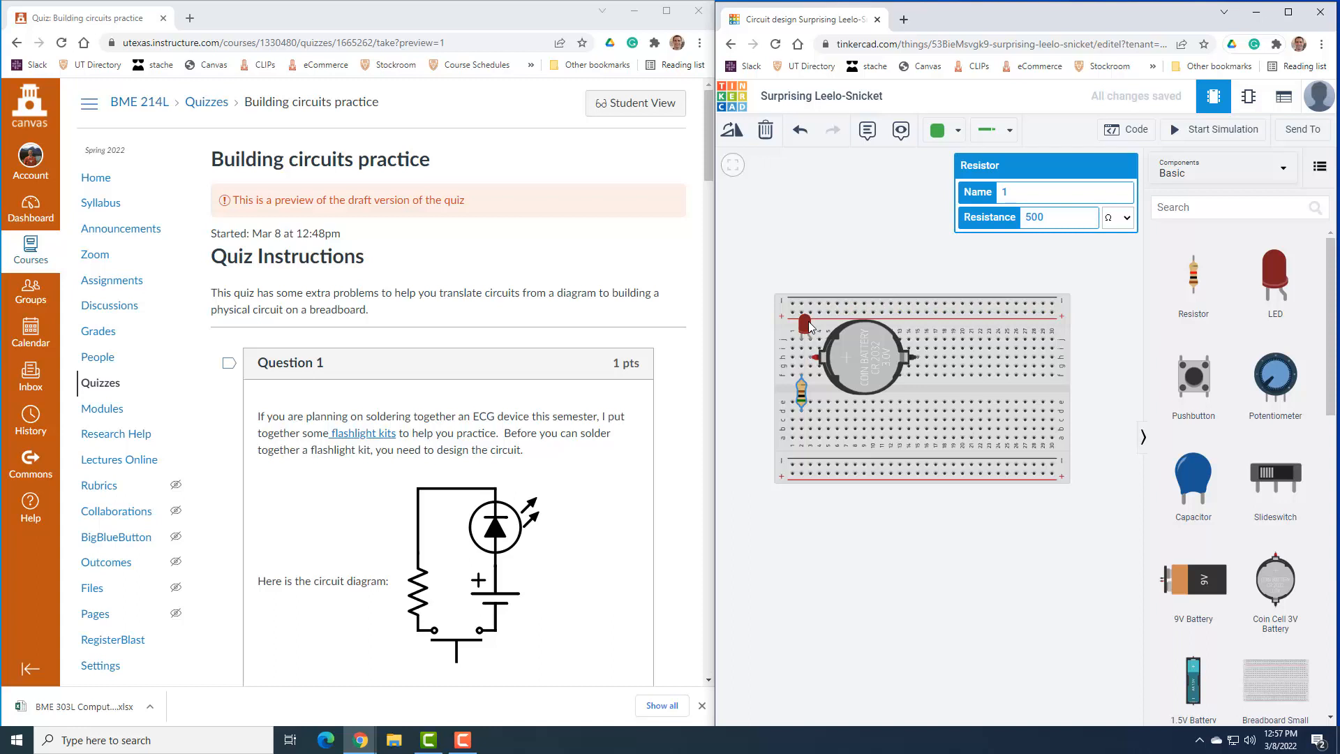
mouse_move(807, 340)
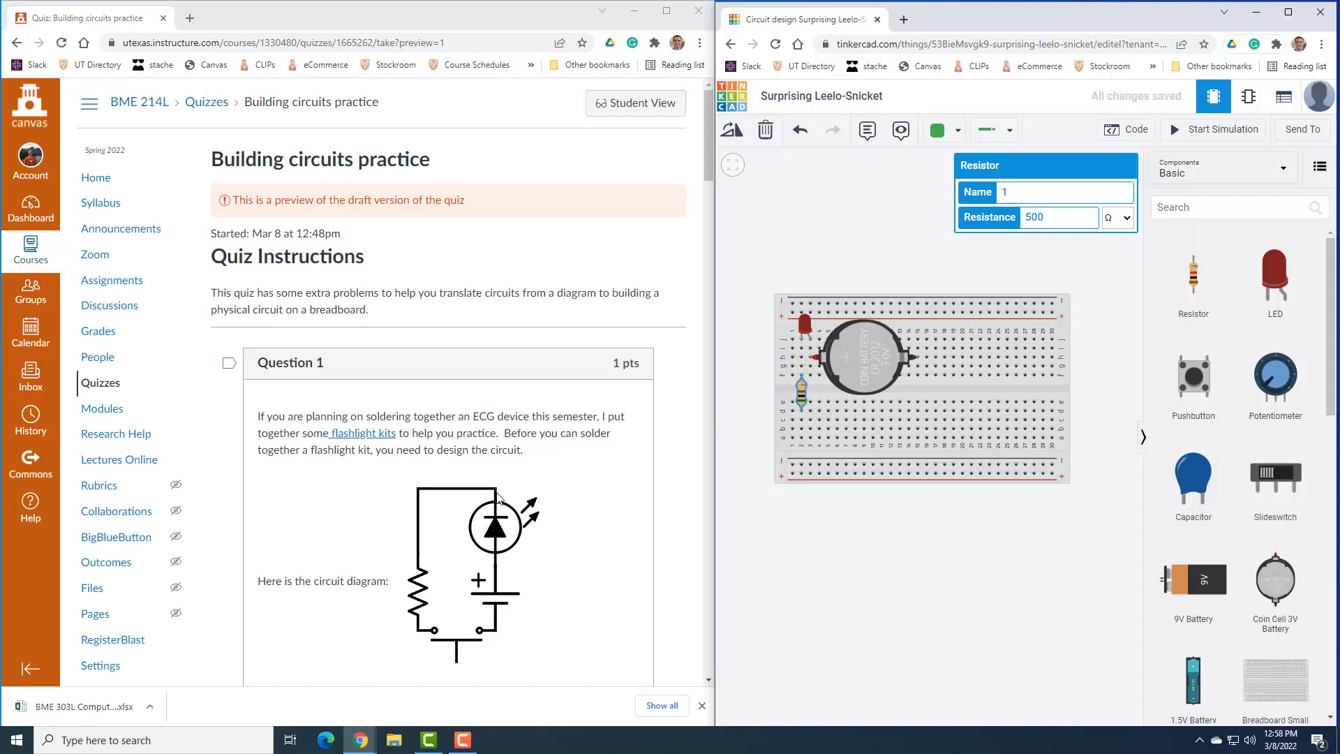
mouse_move(498, 503)
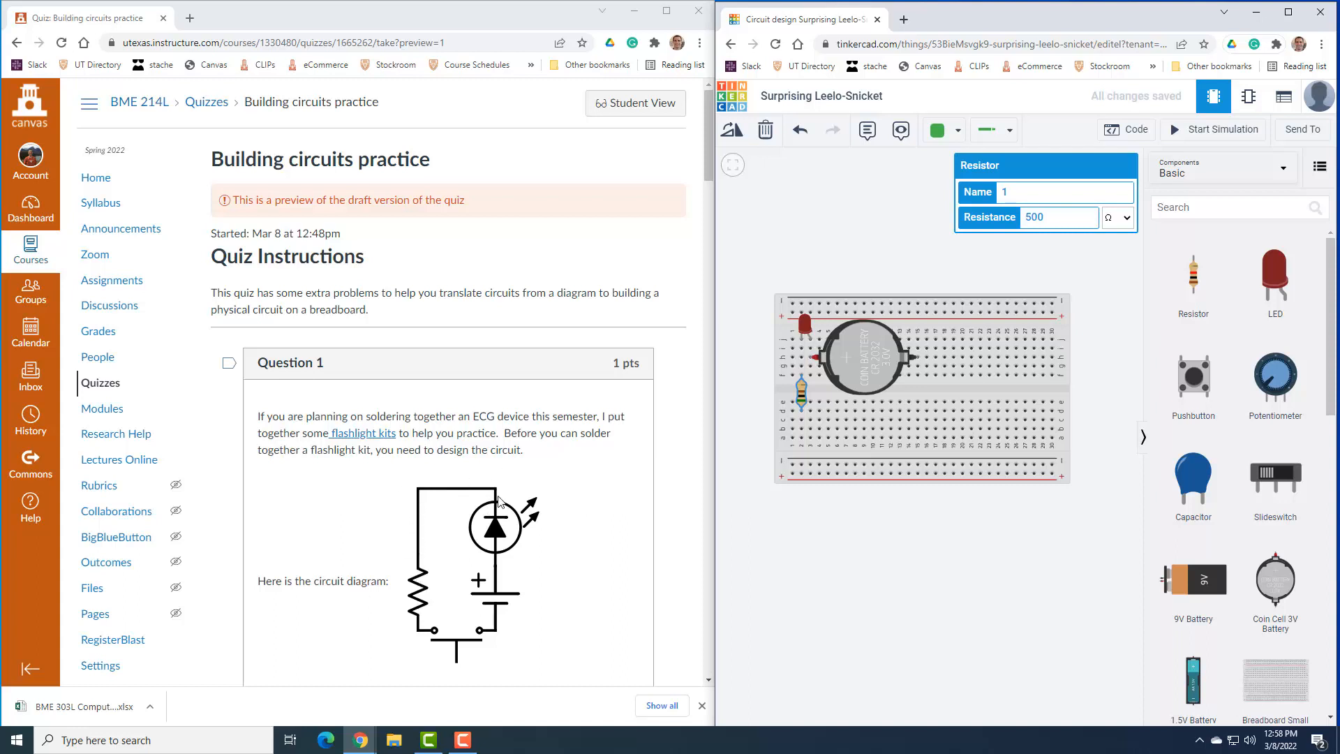
mouse_move(535, 583)
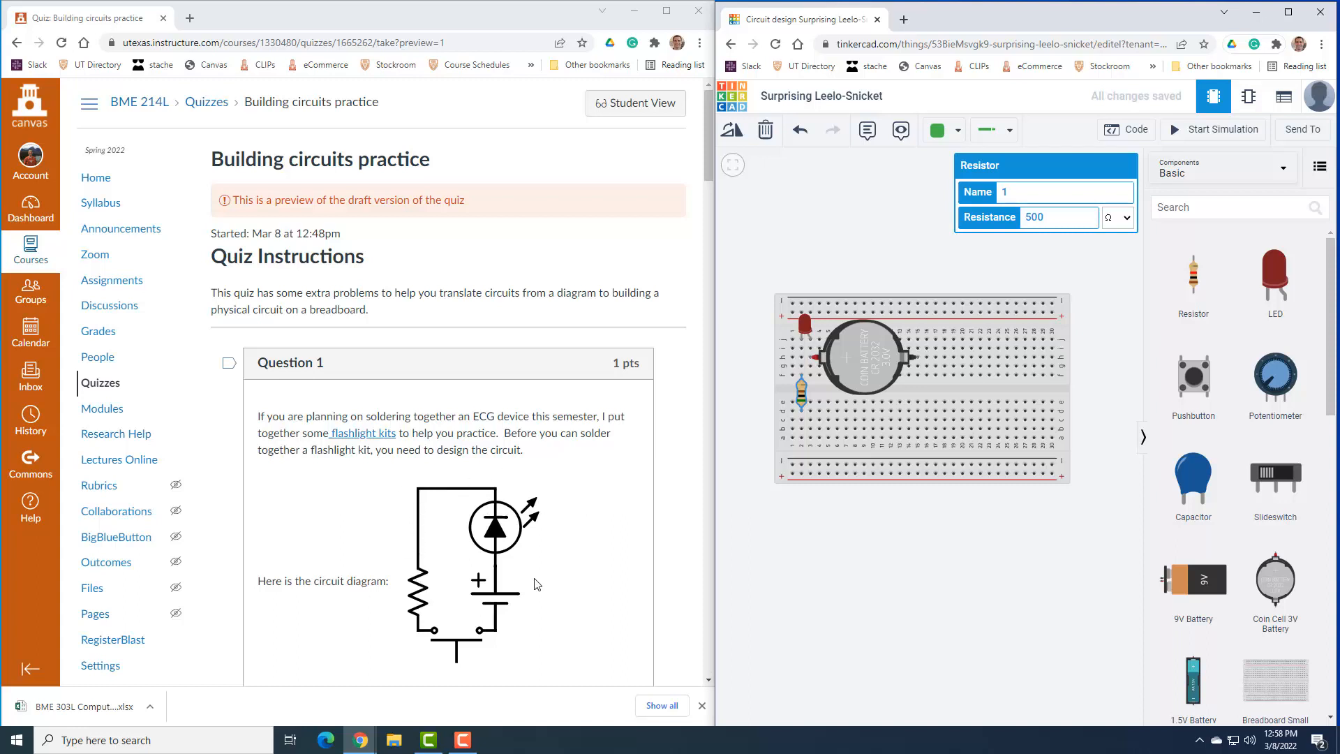
mouse_move(445, 614)
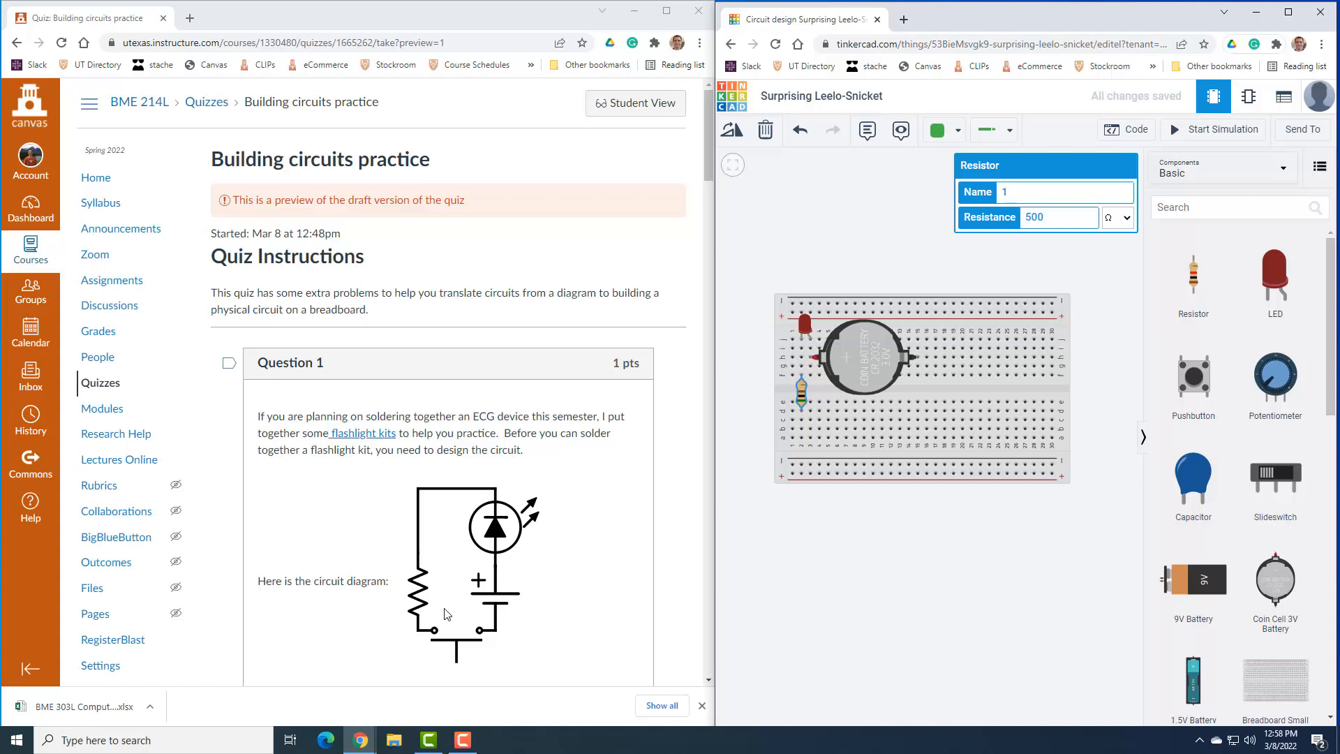
mouse_move(406, 647)
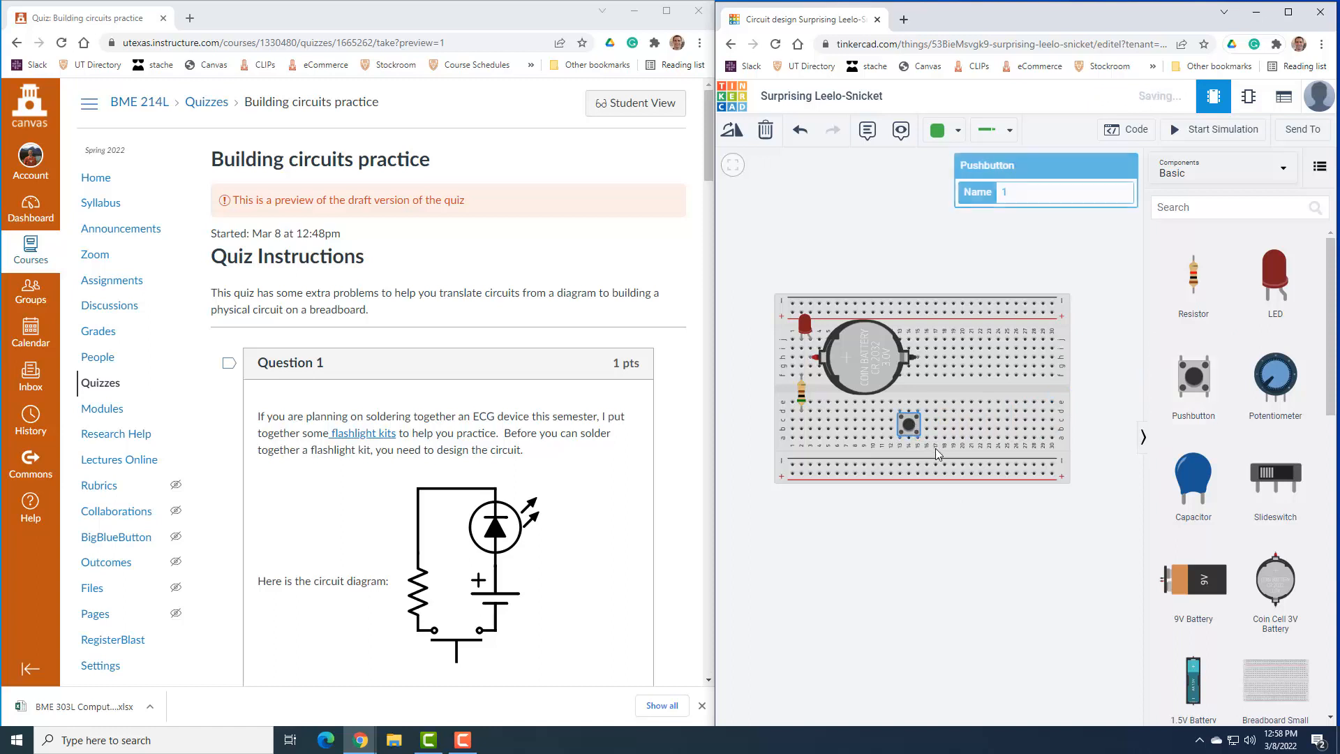
Move the pushbutton off the breadboard onto the blank workplane below it.
left_click_drag(908, 425, 888, 538)
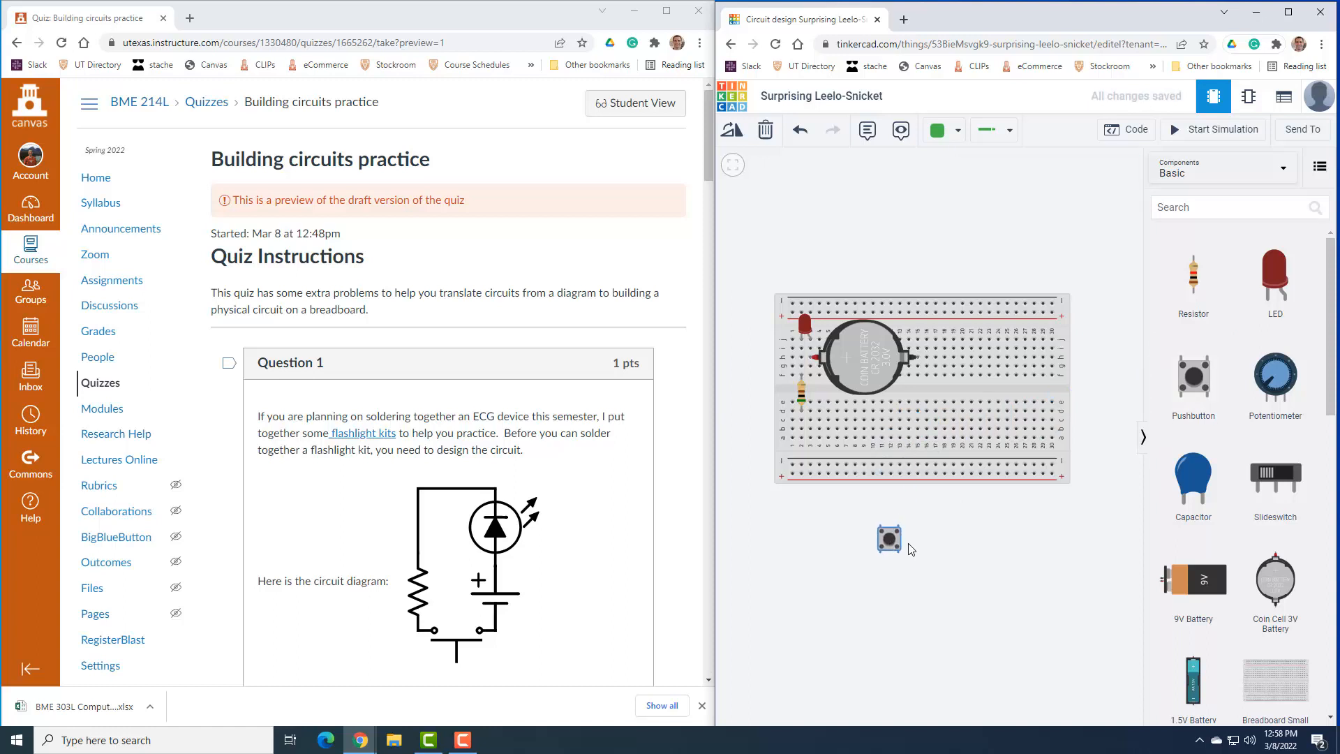
mouse_move(925, 556)
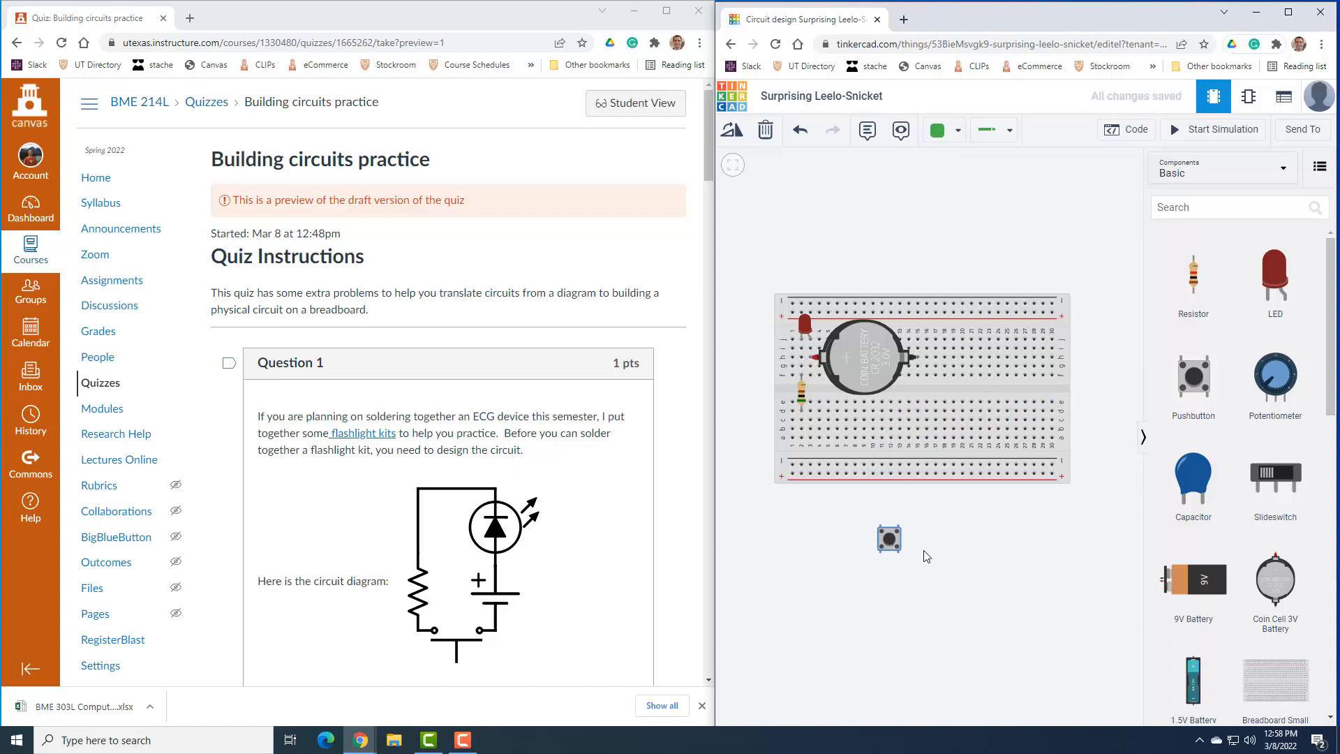
mouse_move(883, 556)
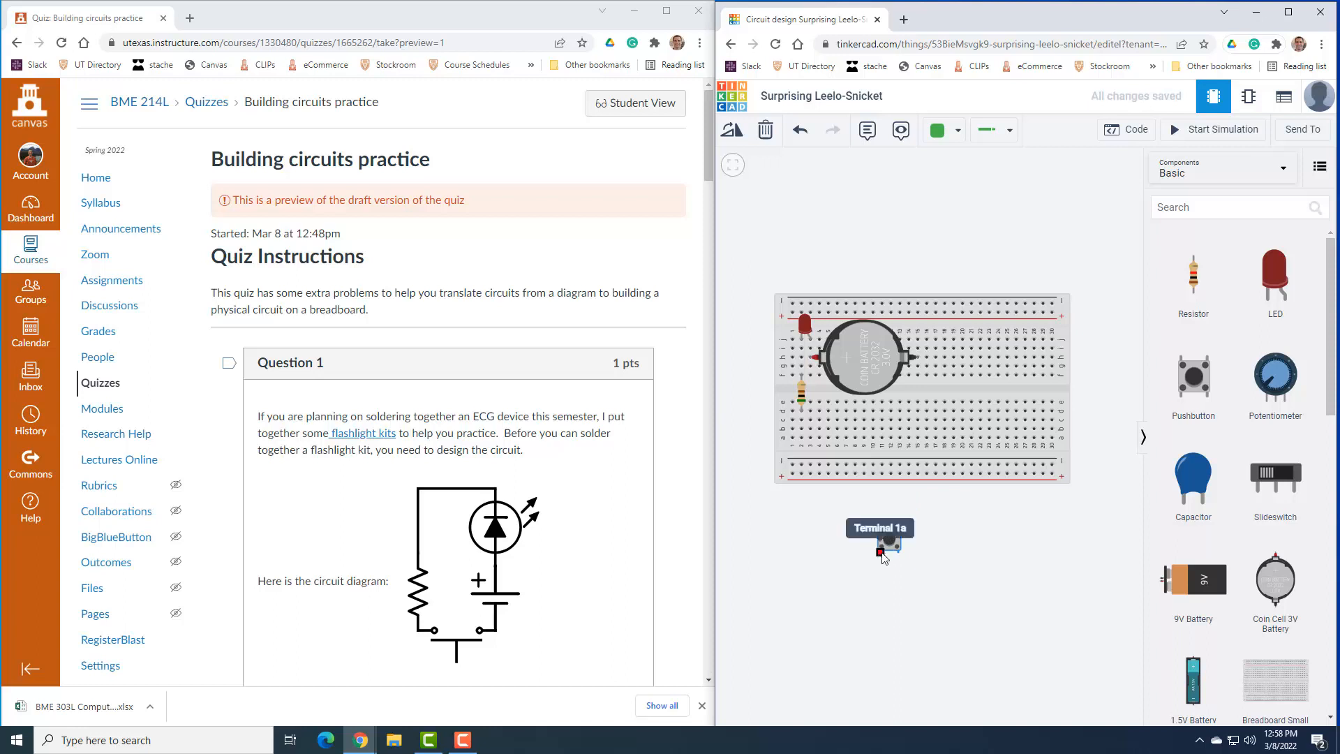
mouse_move(940, 539)
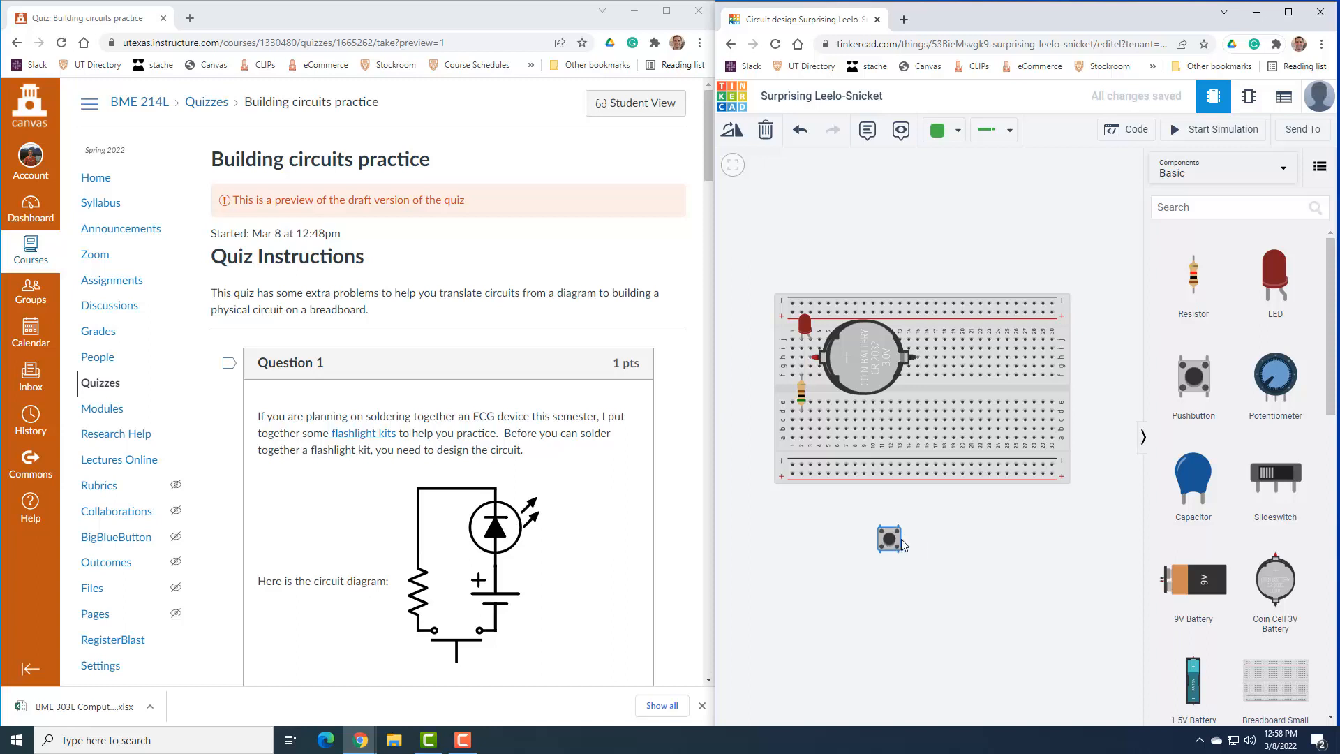
mouse_move(1124, 411)
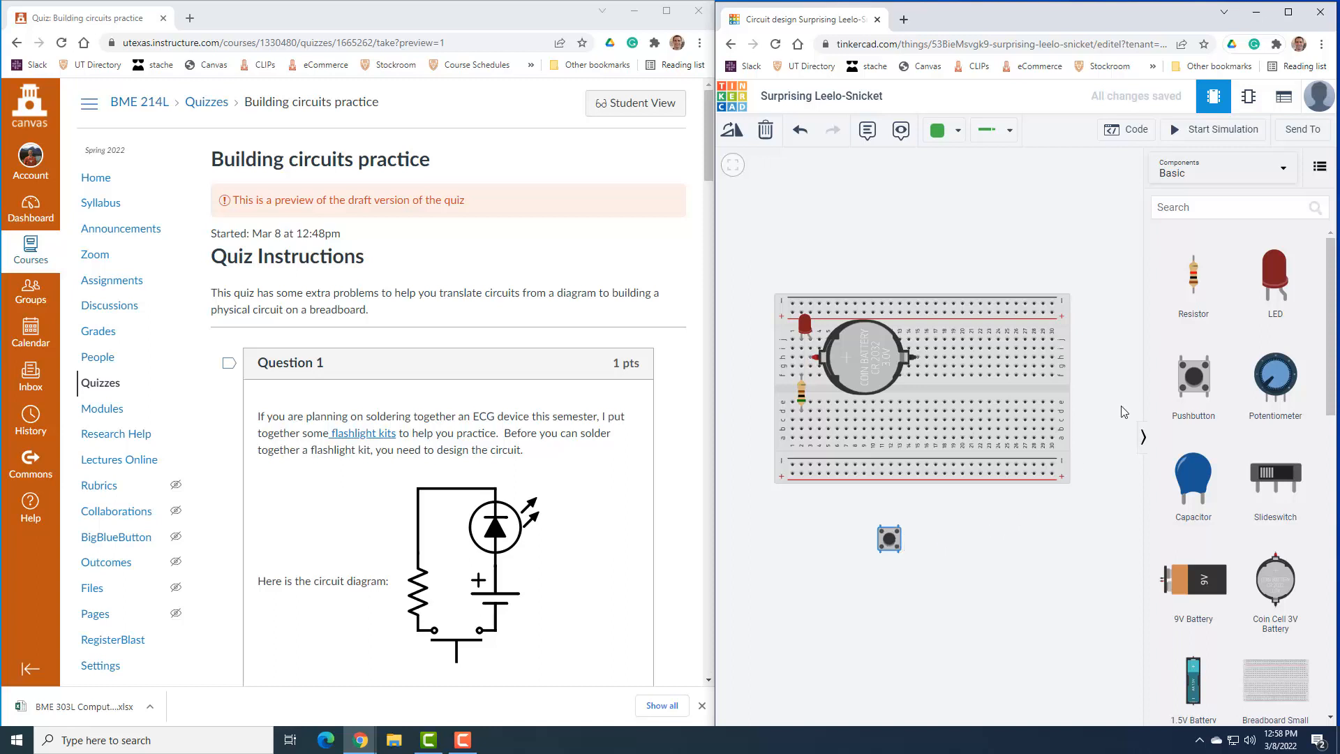
Add a multimeter next to the pushbutton and set its mode to Resistance.
type("multi")
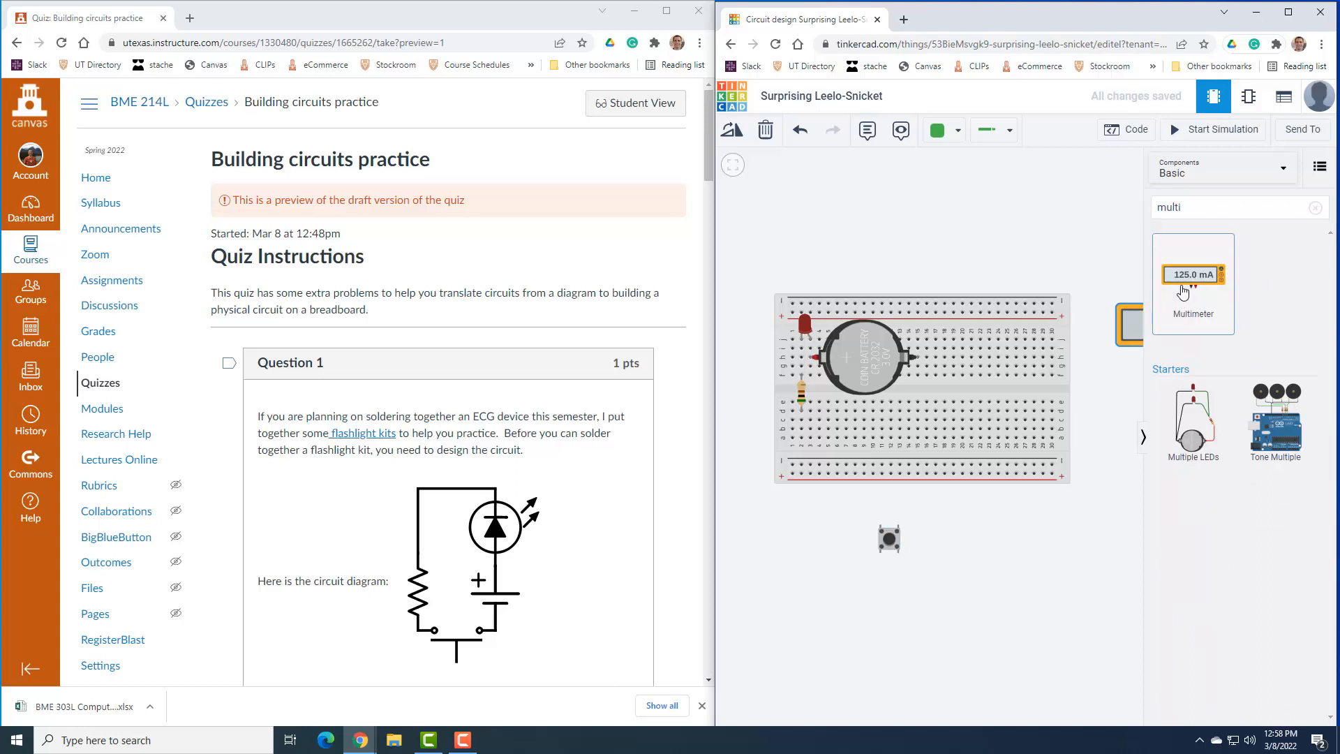
left_click_drag(1193, 282, 987, 549)
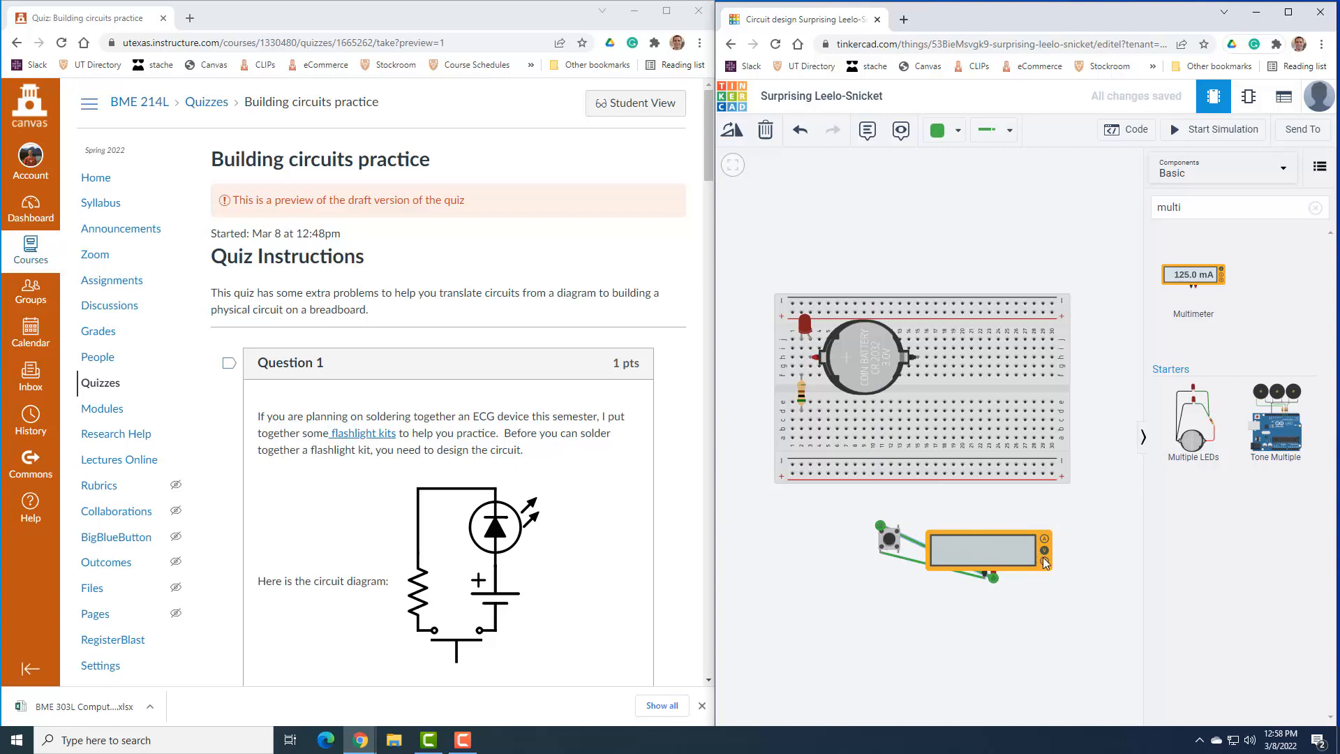
left_click(983, 551)
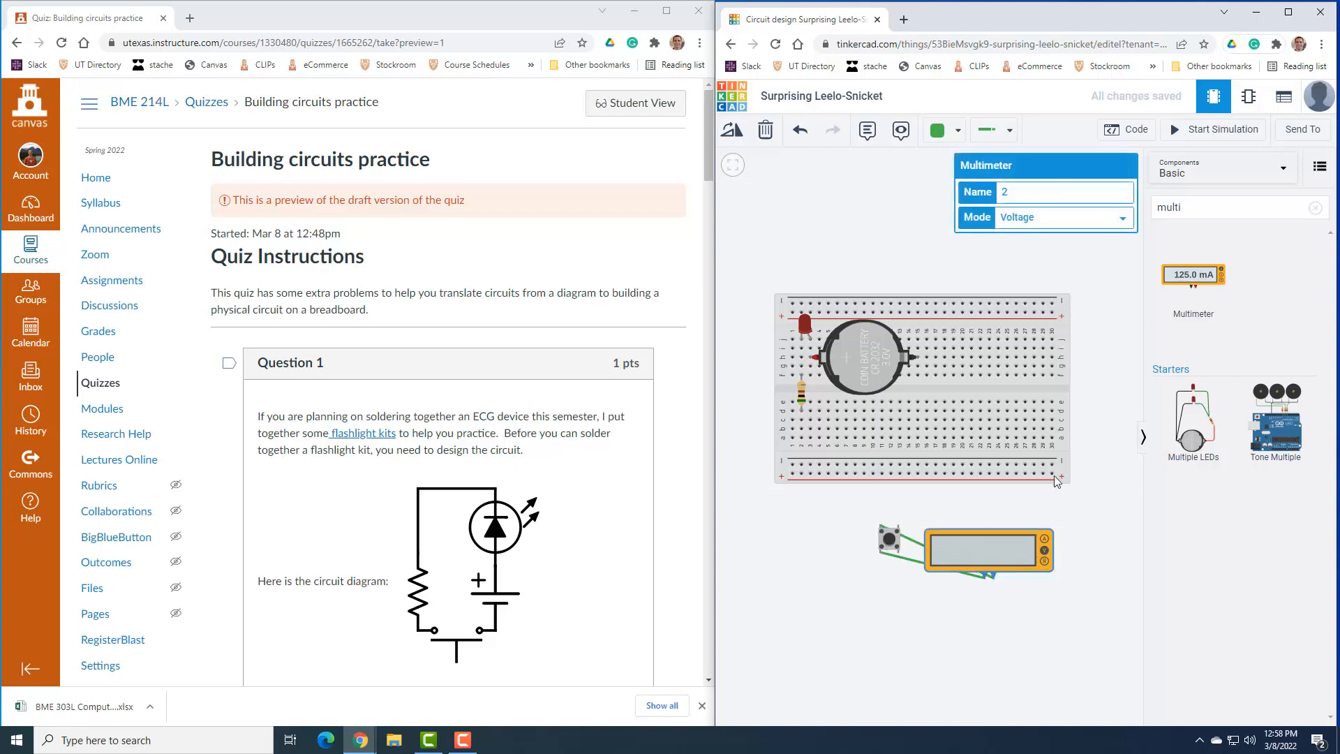
left_click(1063, 217)
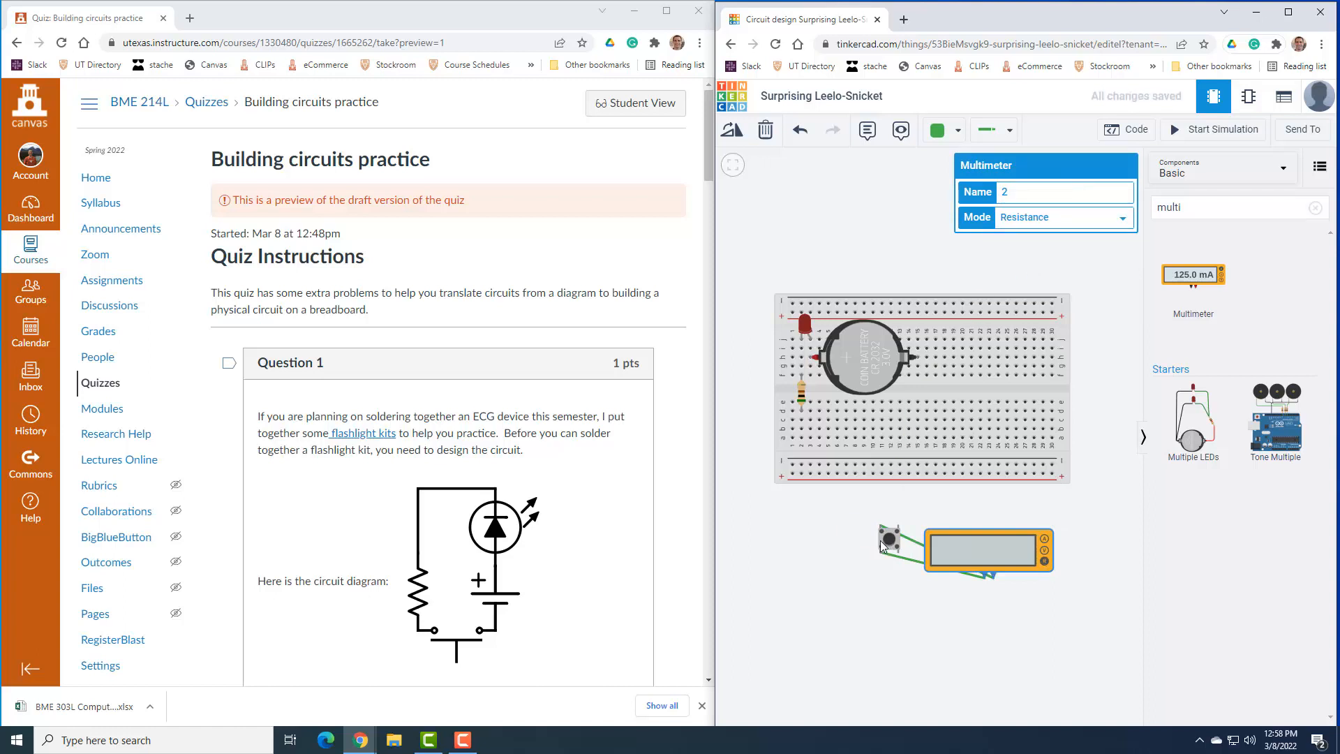
mouse_move(888, 544)
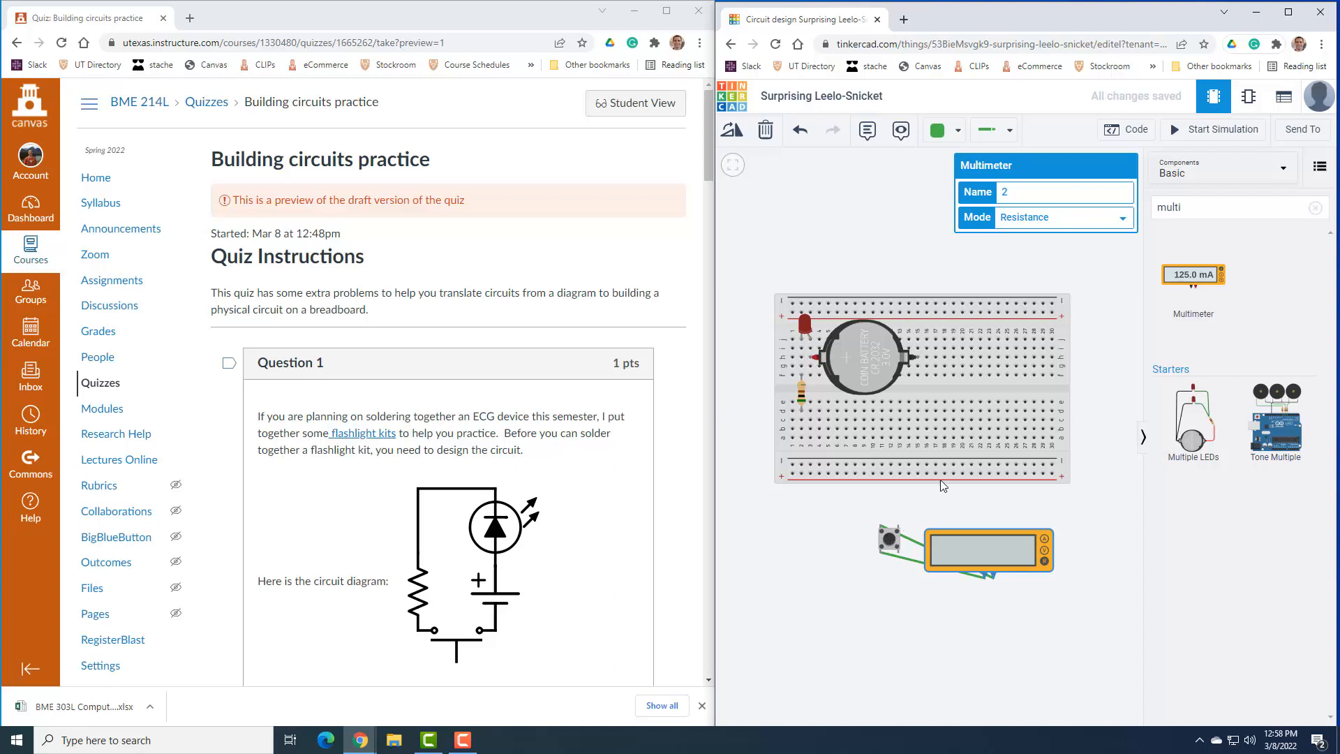
Run the simulation to read 0.00 Ω across the pushbutton, then stop it.
left_click(1213, 129)
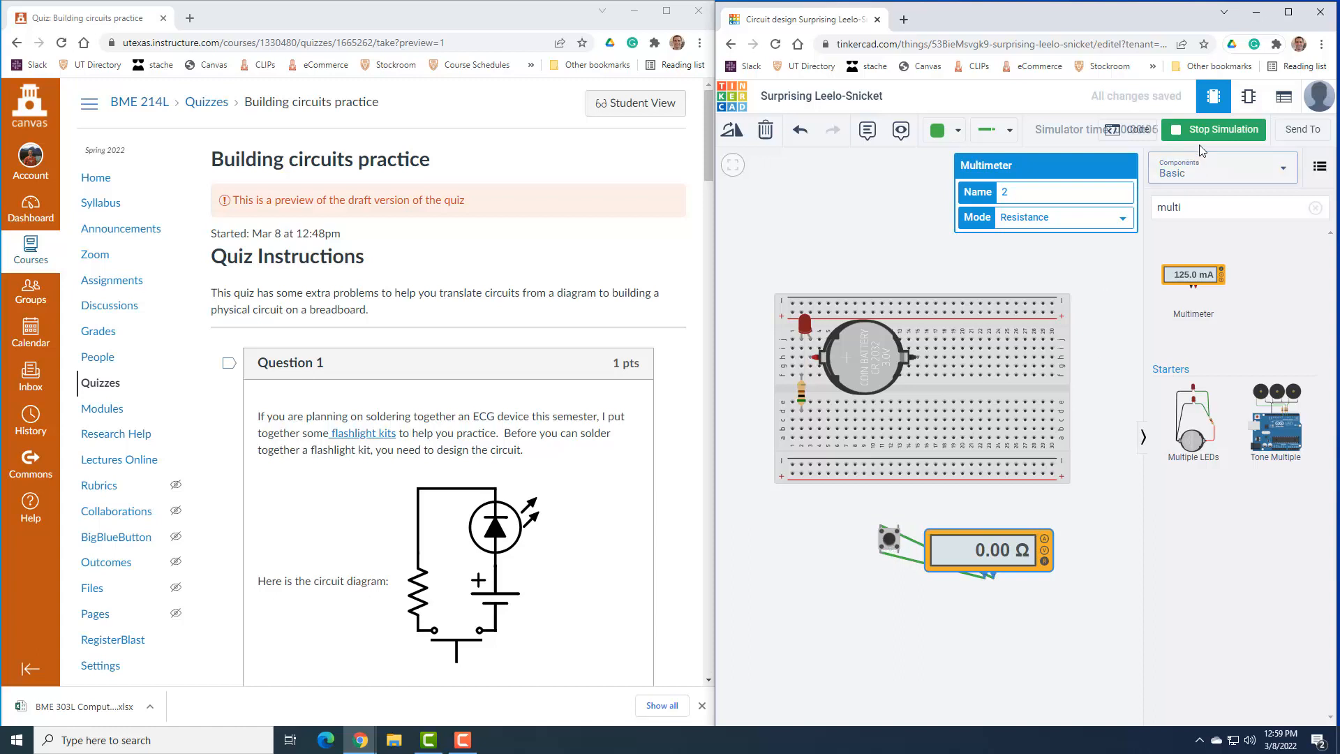
left_click(1221, 129)
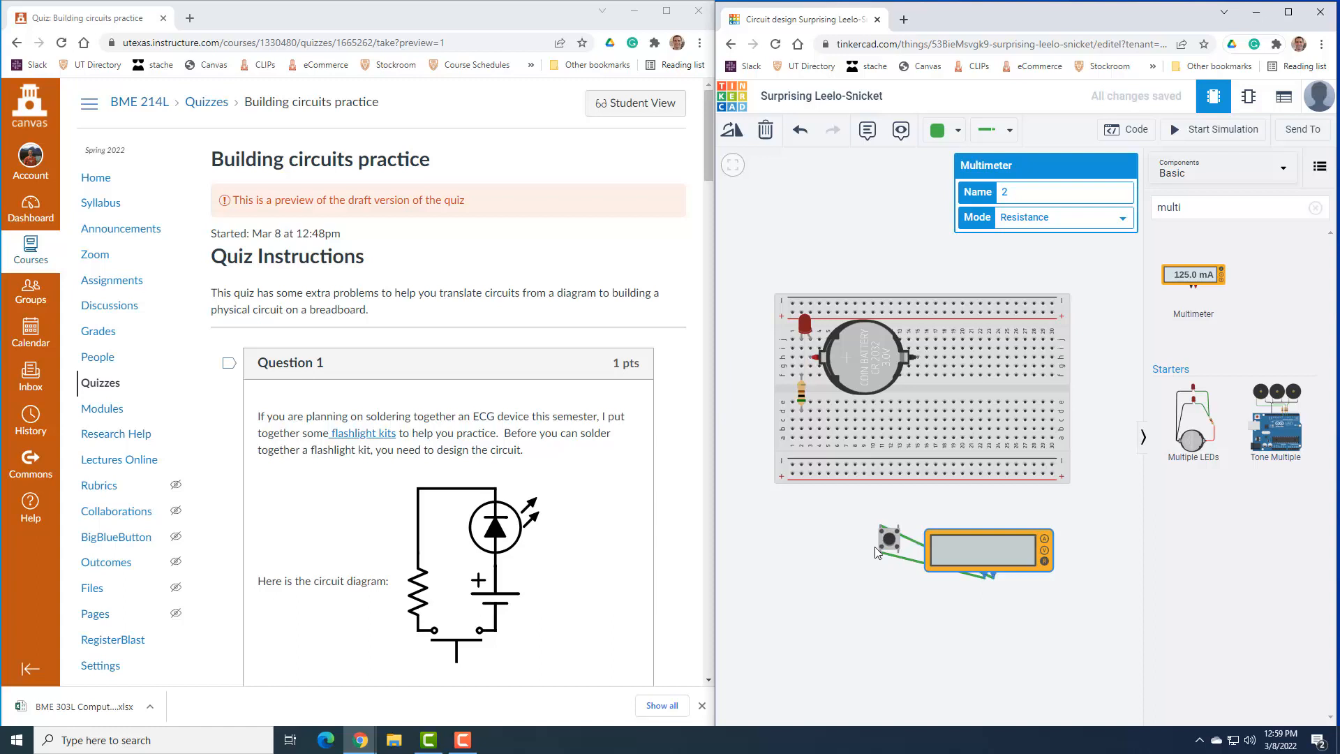
mouse_move(880, 545)
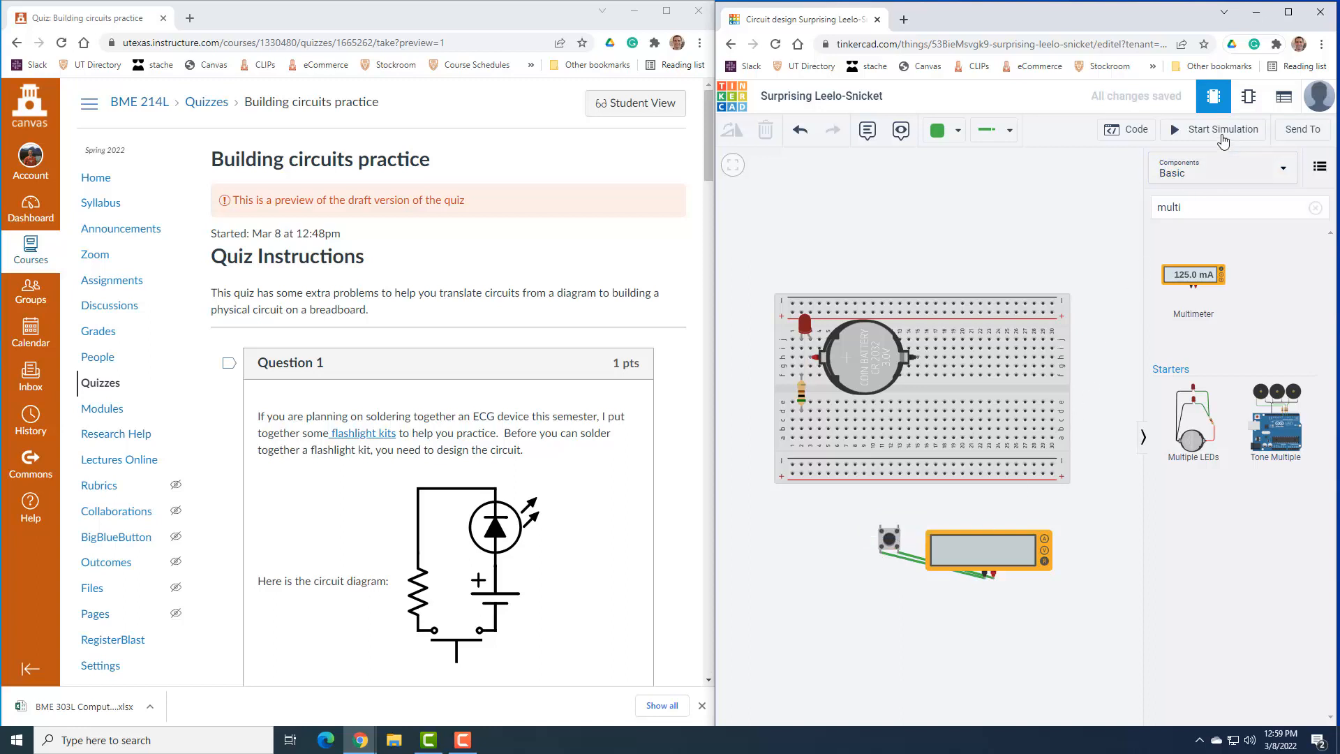
Rerun the simulation to see an open-circuit MΩ reading, then stop it.
left_click(1217, 129)
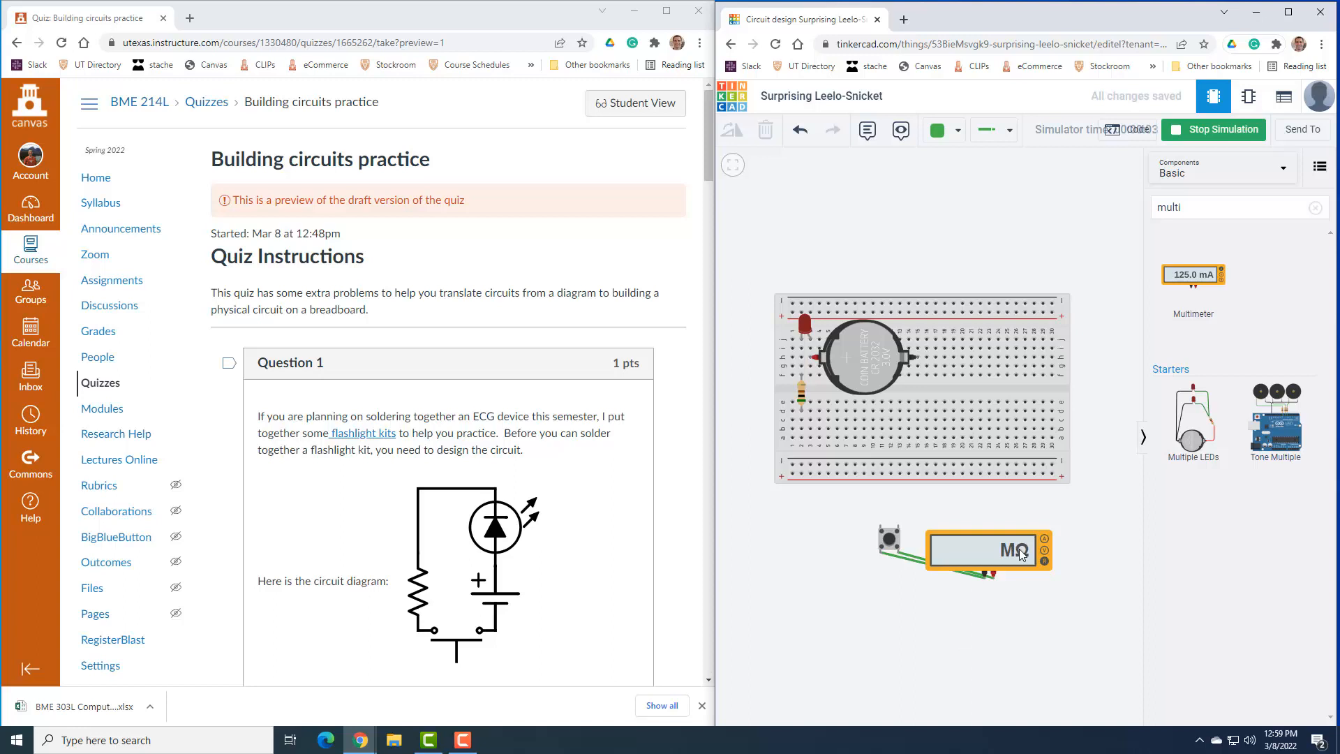
mouse_move(1017, 558)
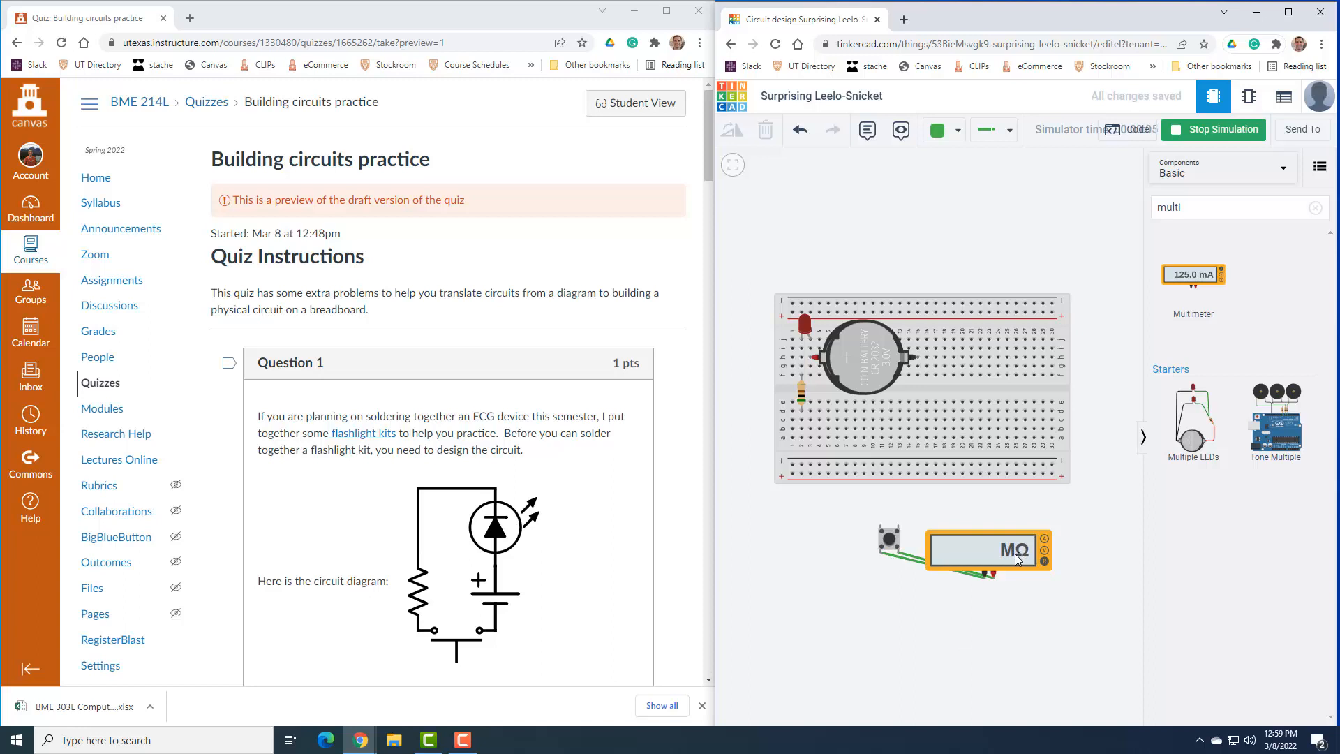
mouse_move(895, 566)
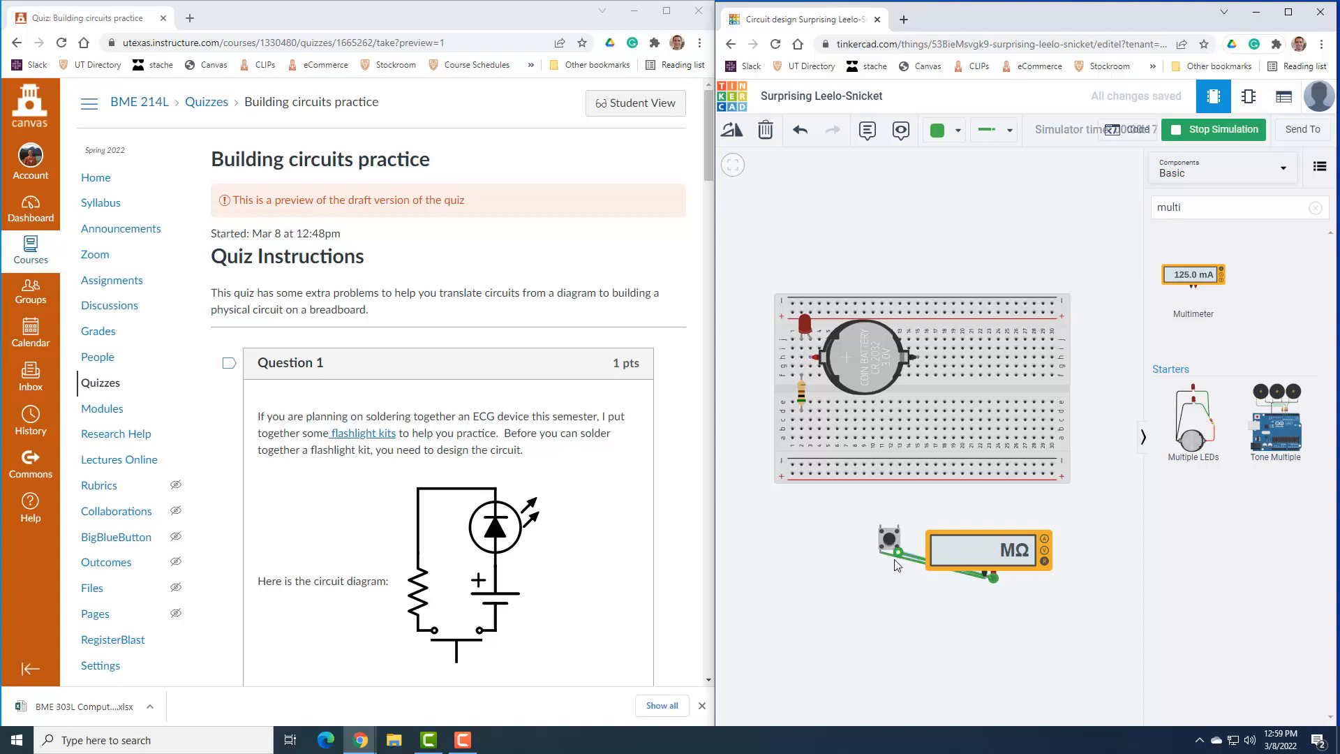
left_click(1213, 129)
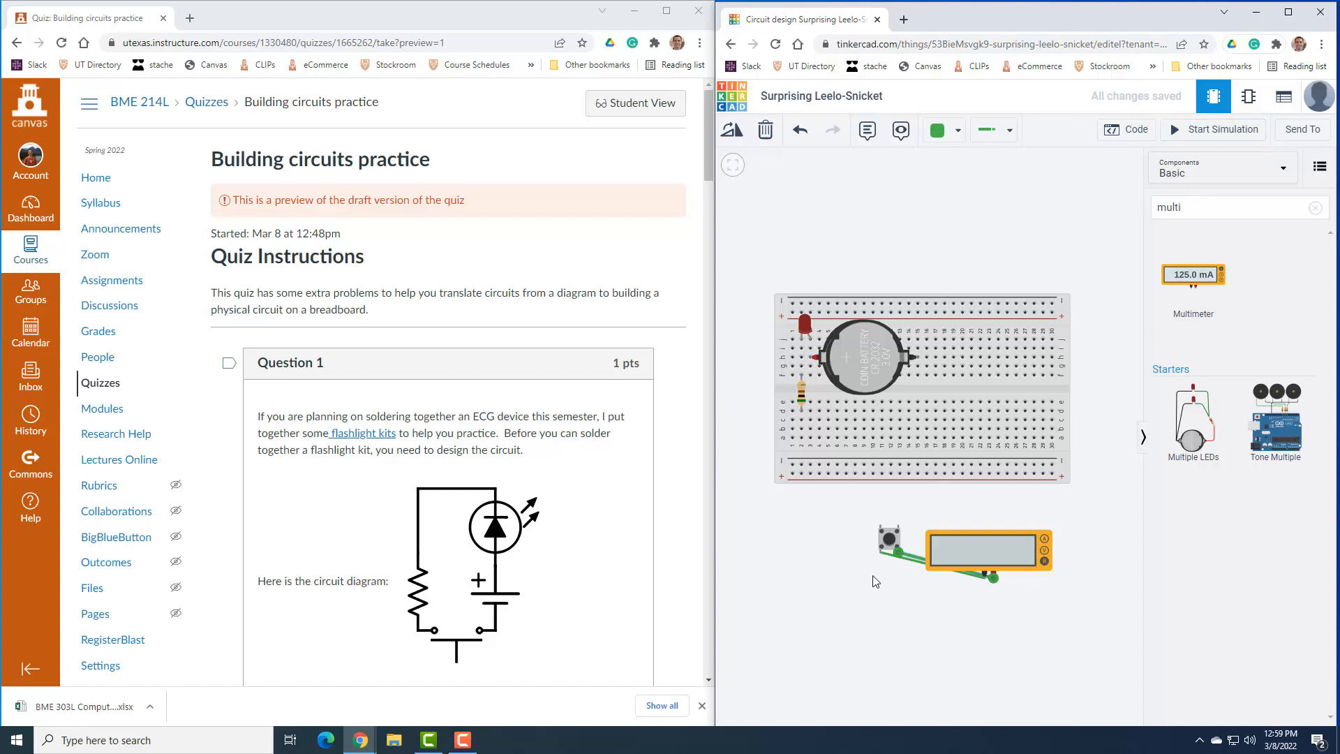
mouse_move(898, 526)
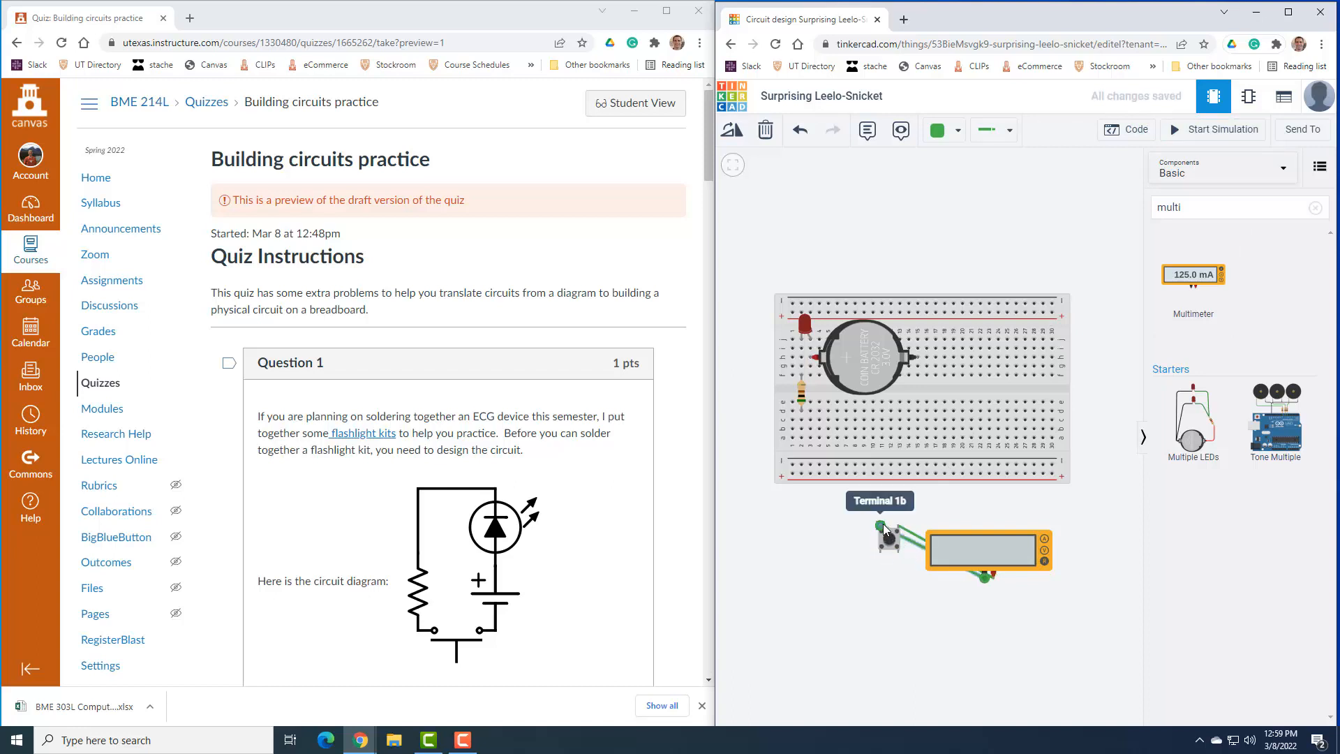
Retest the pressed pushbutton at 0.00 Ω, then delete the multimeter.
left_click(1219, 129)
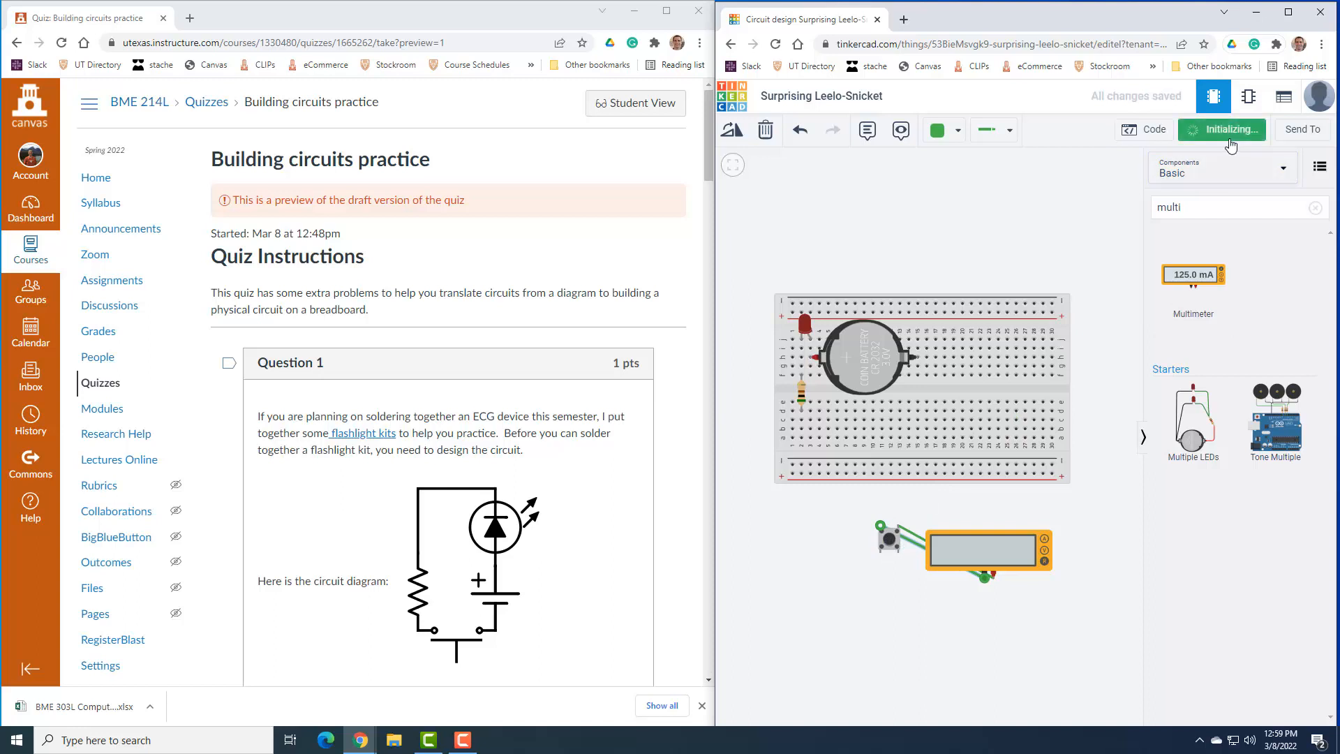
left_click(1221, 129)
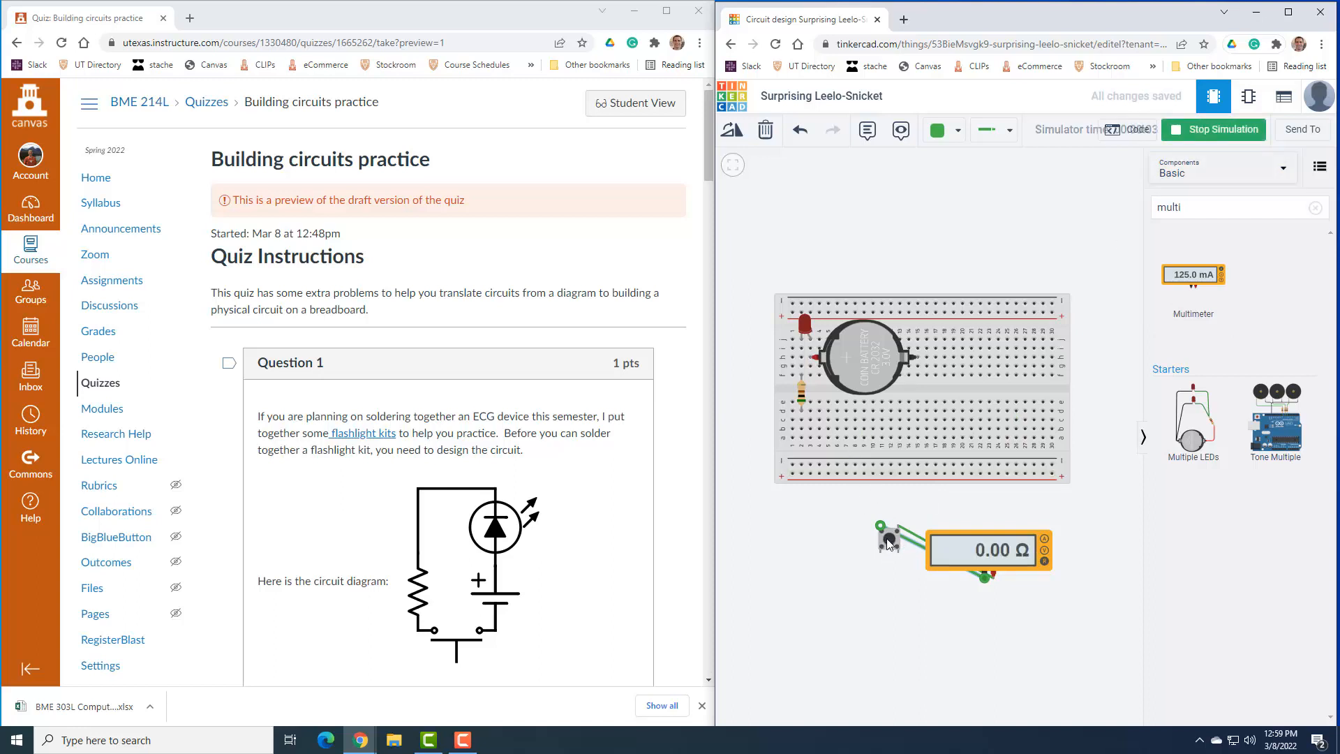
left_click(1221, 129)
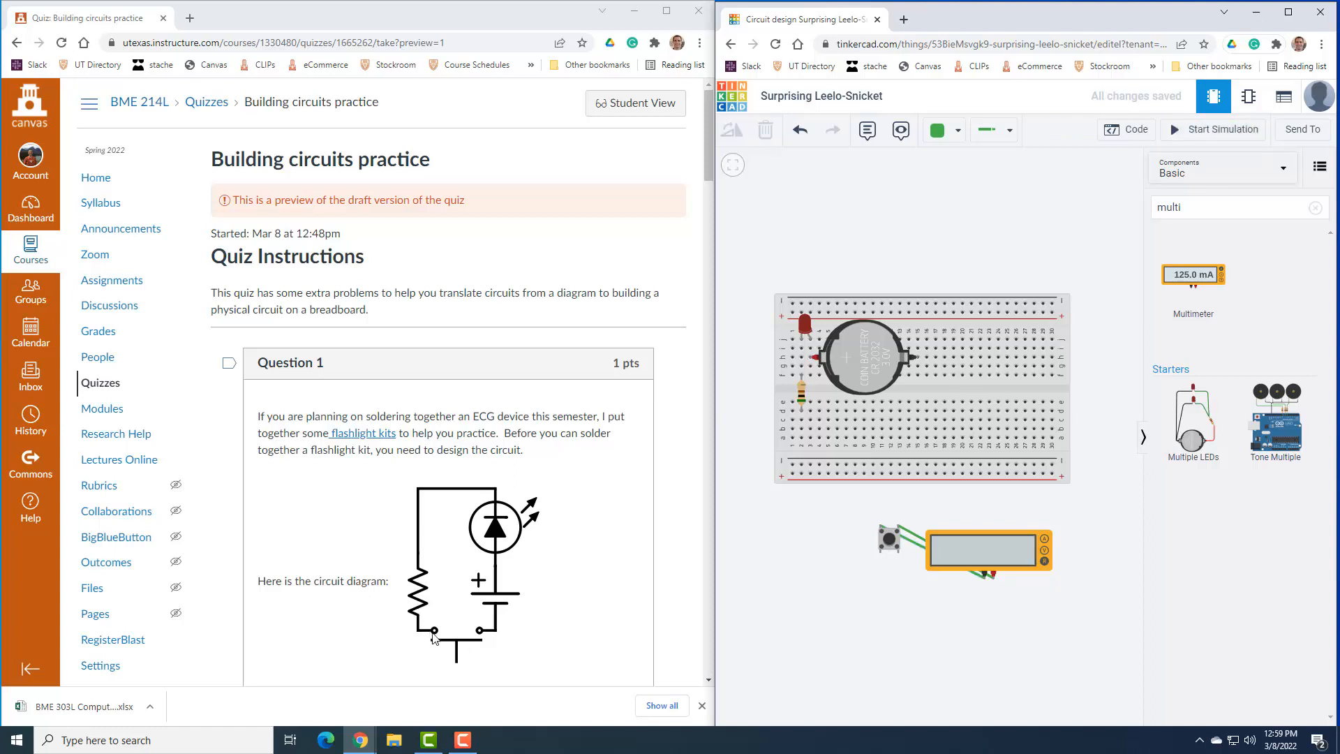
left_click(986, 550)
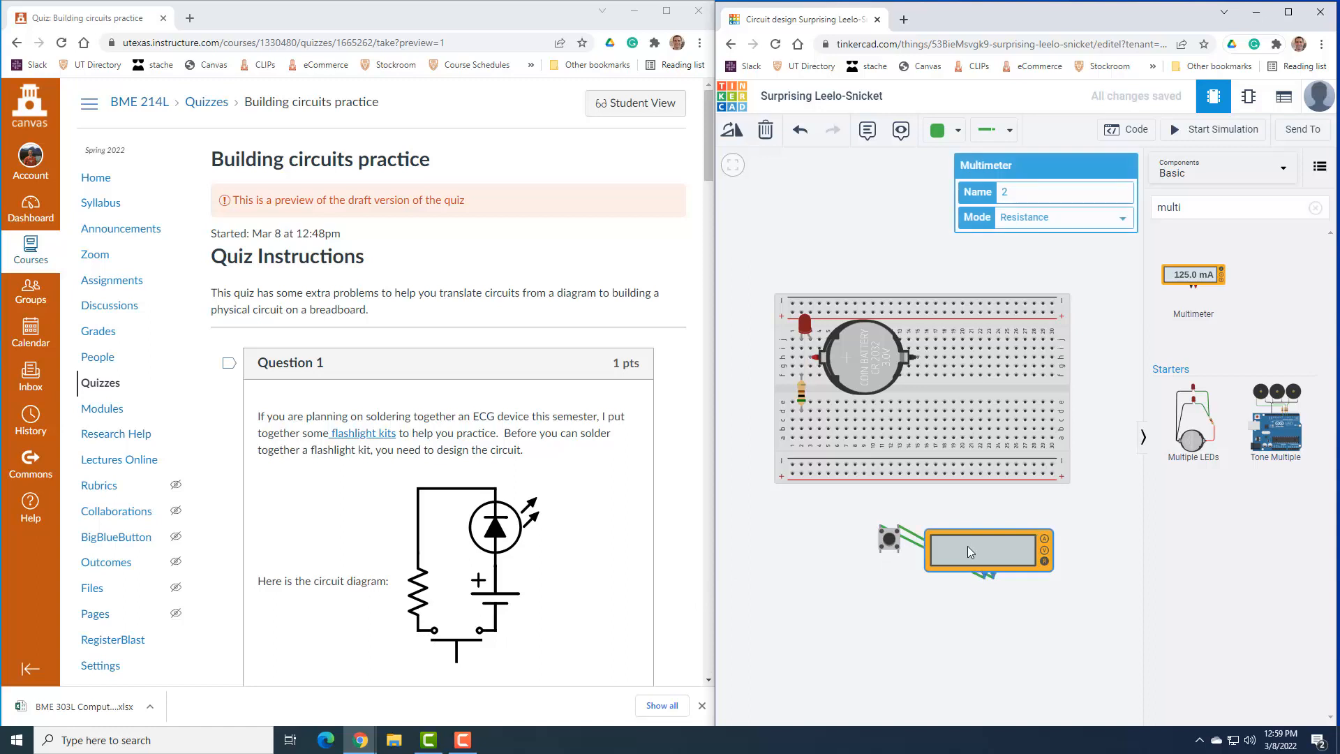
left_click(764, 130)
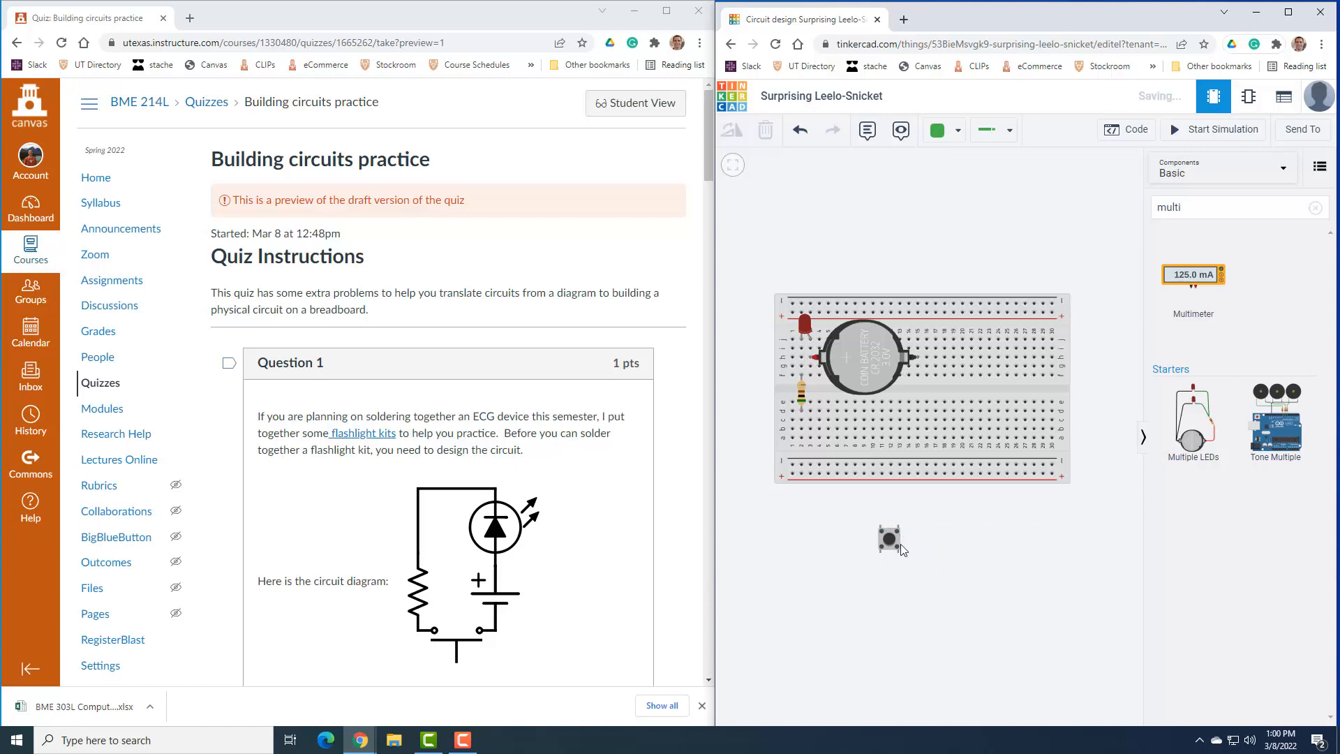
Plug the pushbutton into the breadboard's lower half beneath the resistor.
left_click_drag(888, 539, 844, 469)
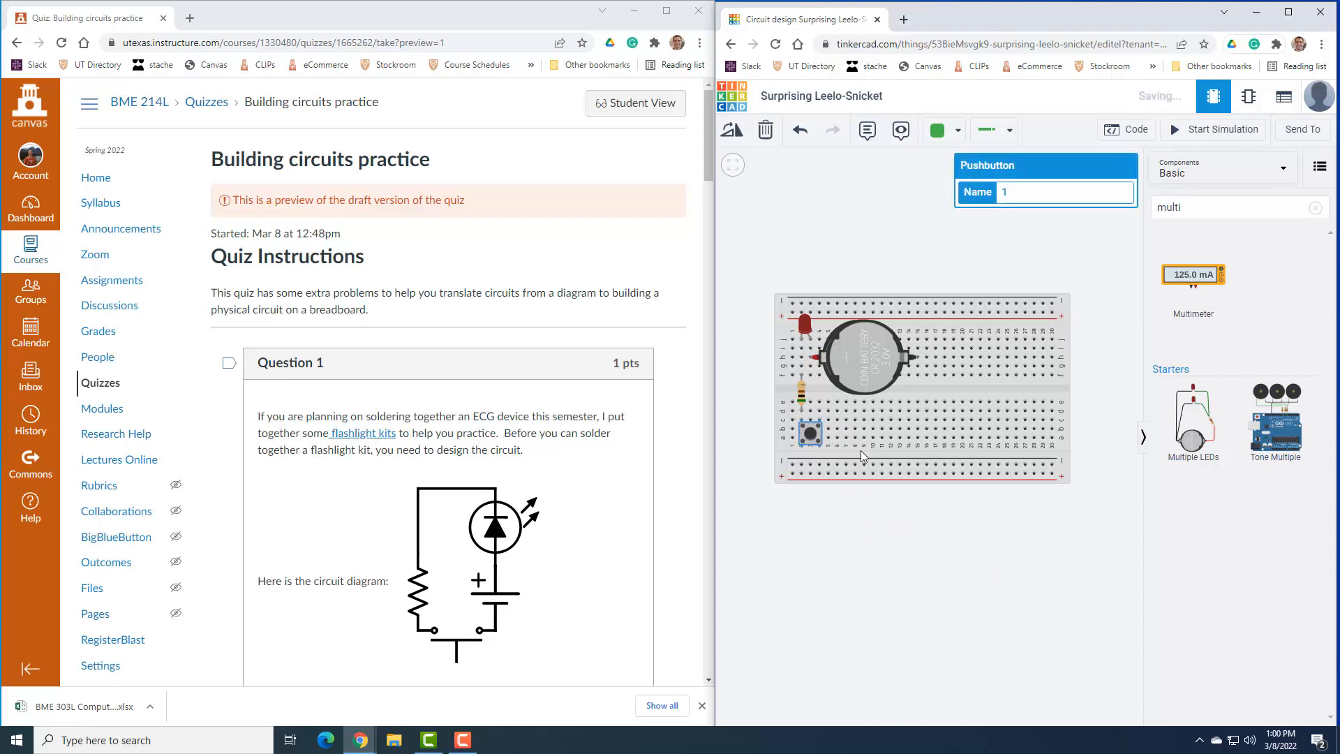
left_click(810, 434)
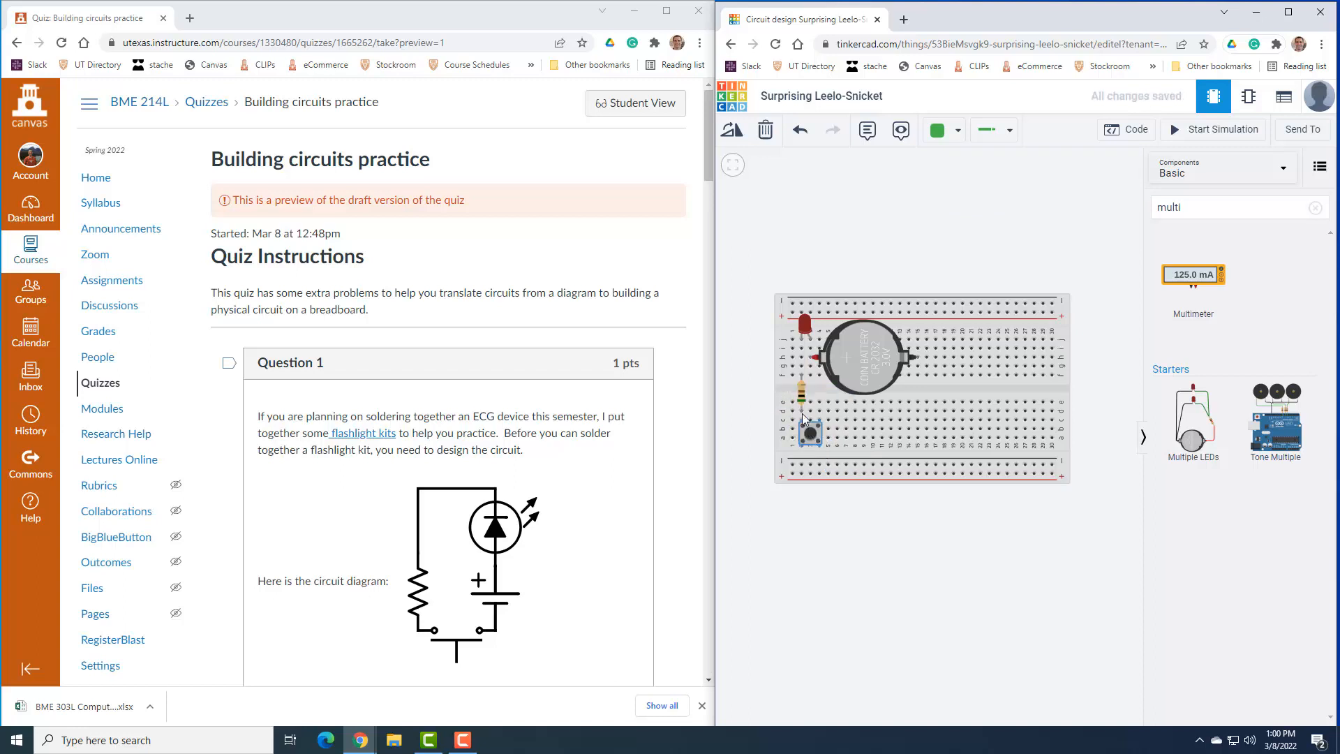
mouse_move(802, 408)
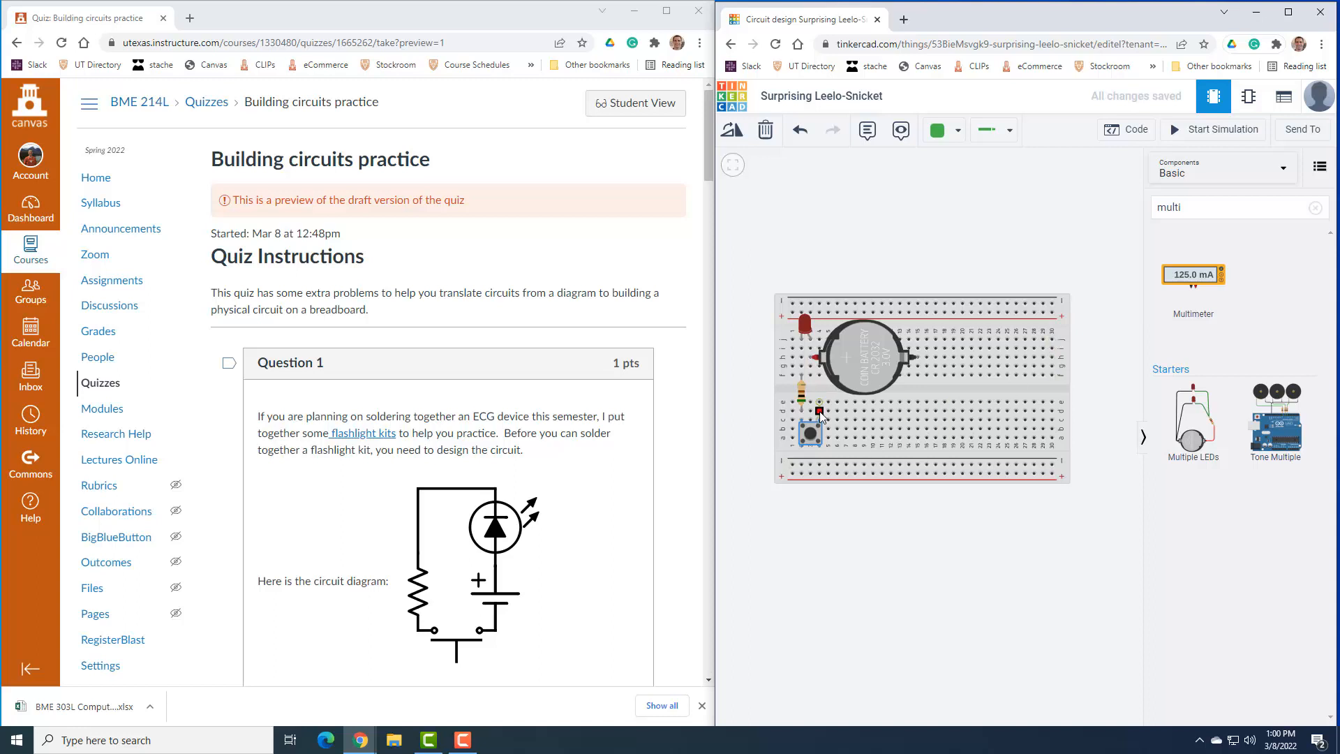
Wire the pushbutton to the coin cell's right-terminal column and start the simulation.
left_click_drag(818, 407, 936, 395)
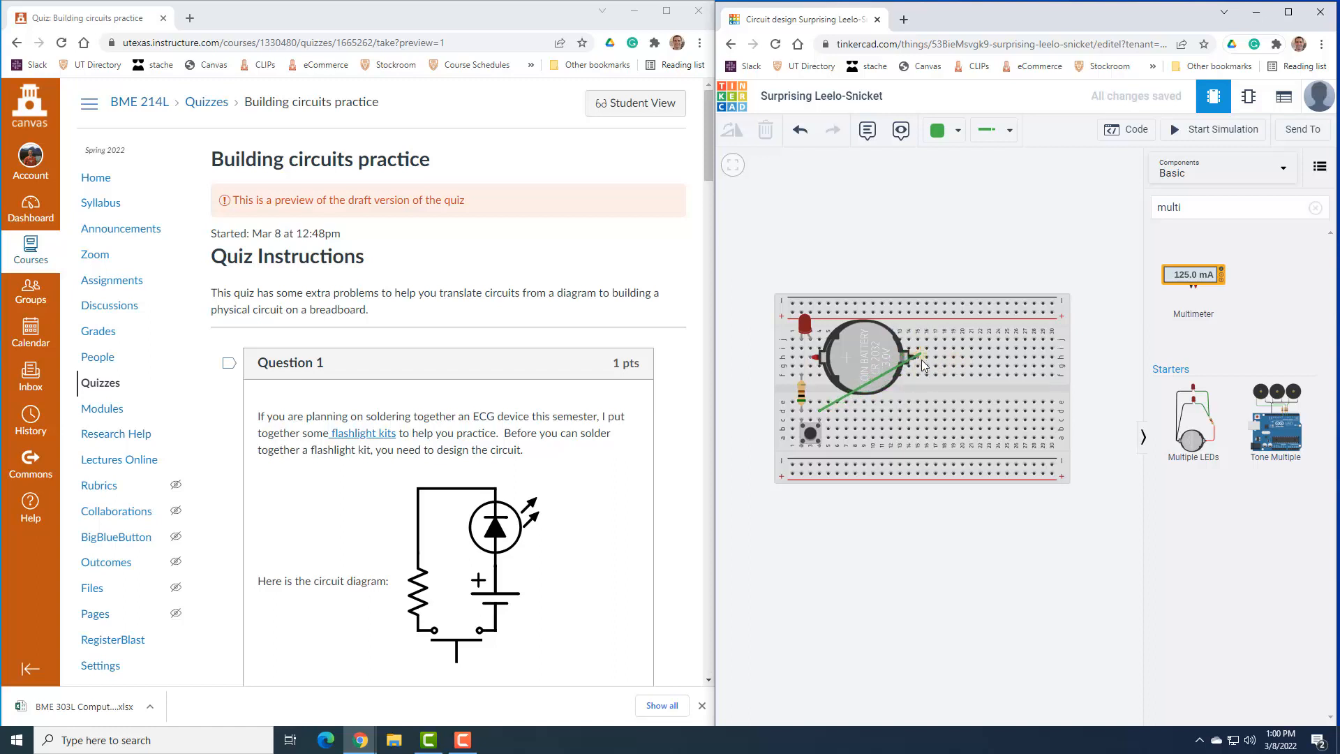
left_click_drag(919, 363, 918, 376)
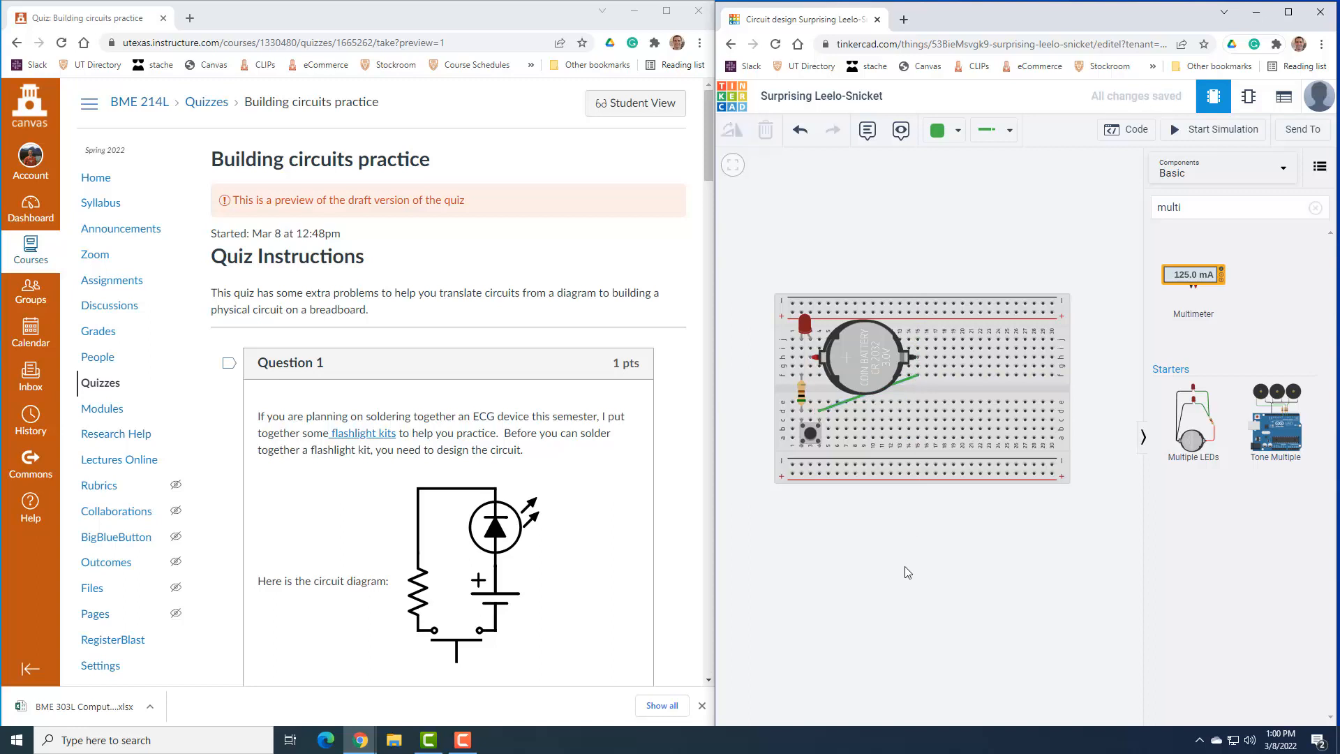
mouse_move(829, 357)
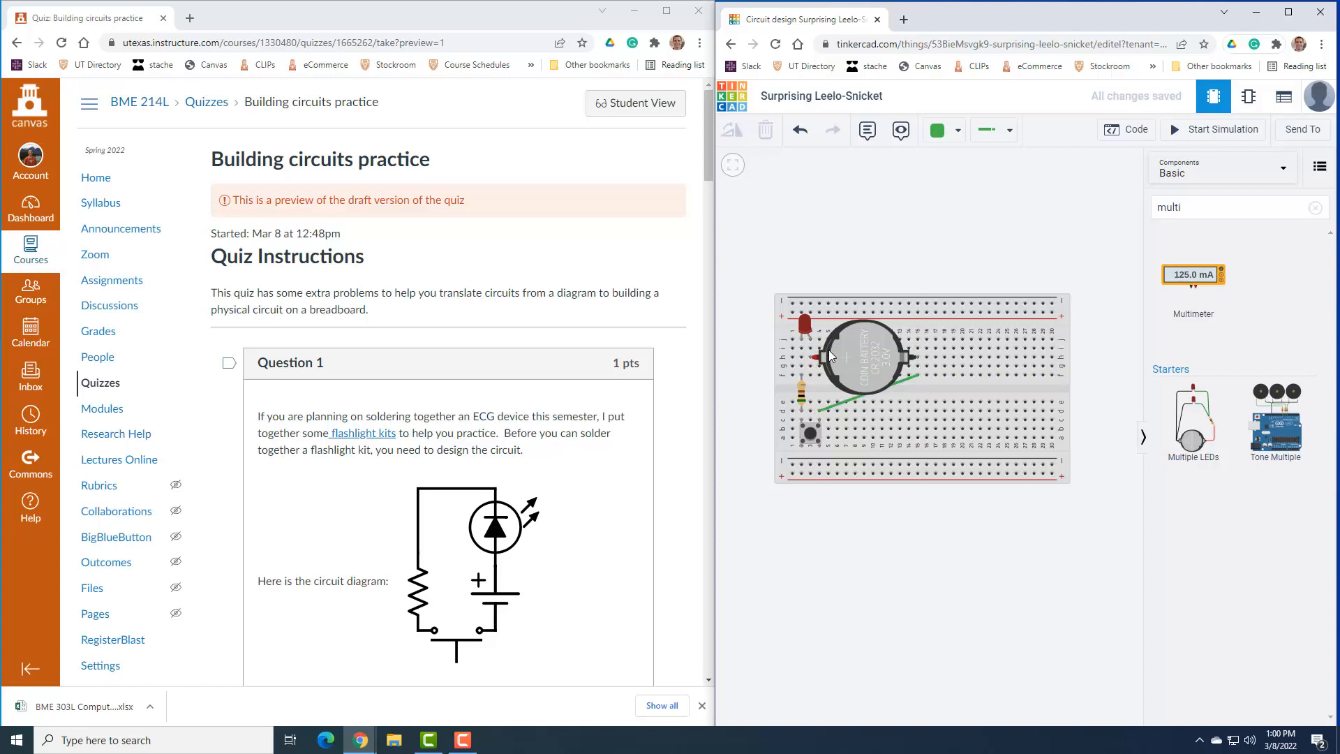
mouse_move(1121, 141)
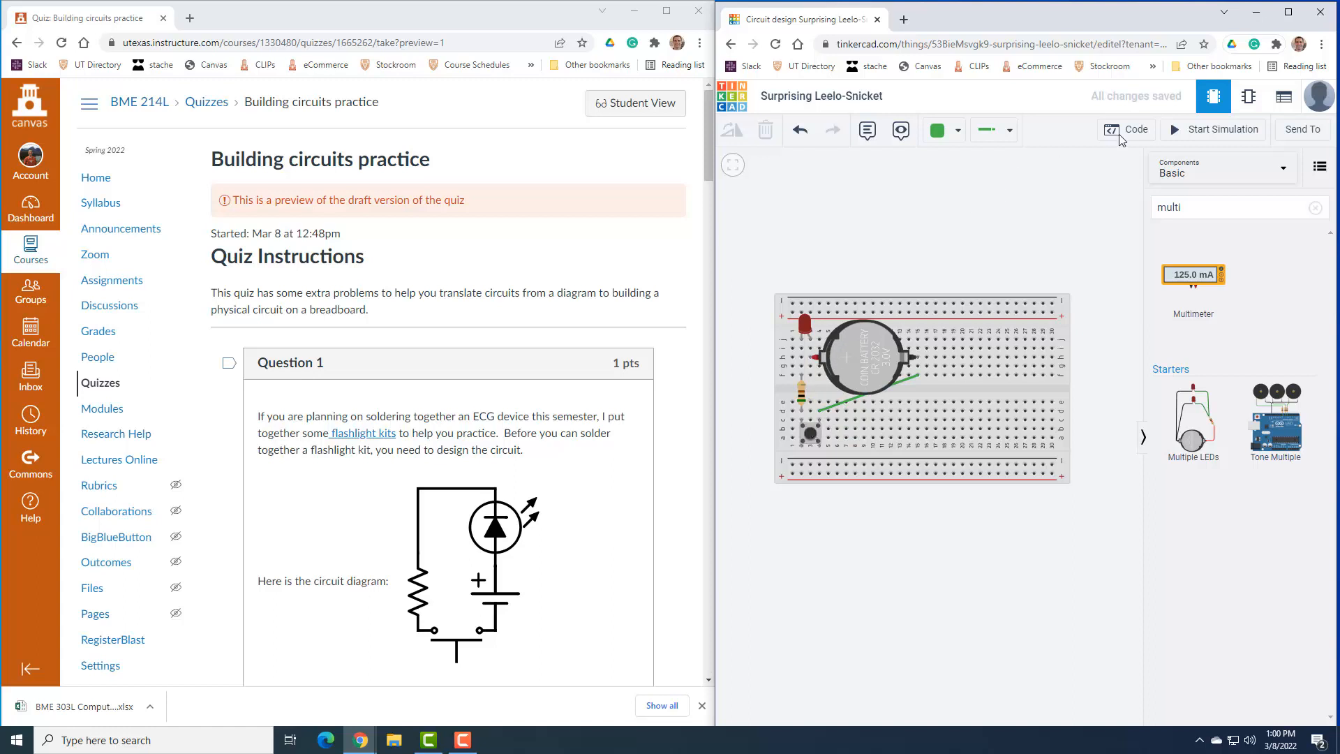
left_click(1213, 130)
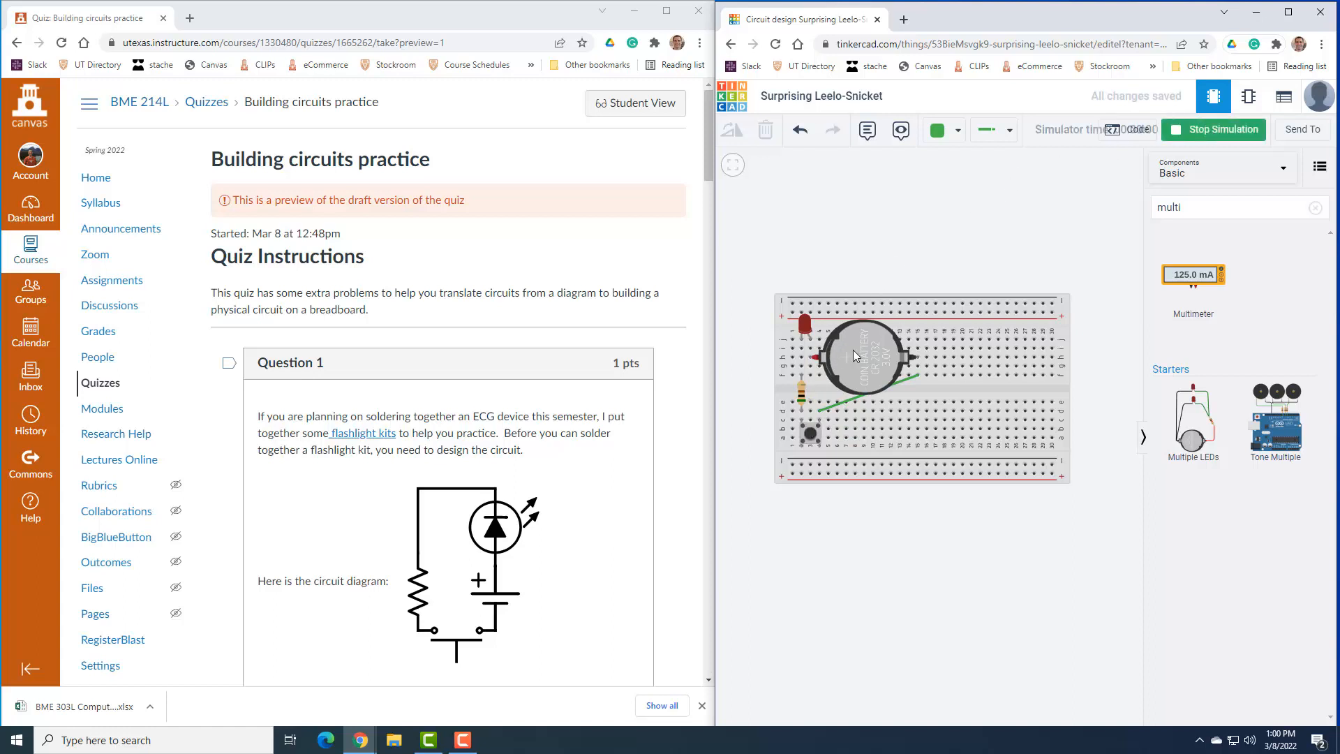